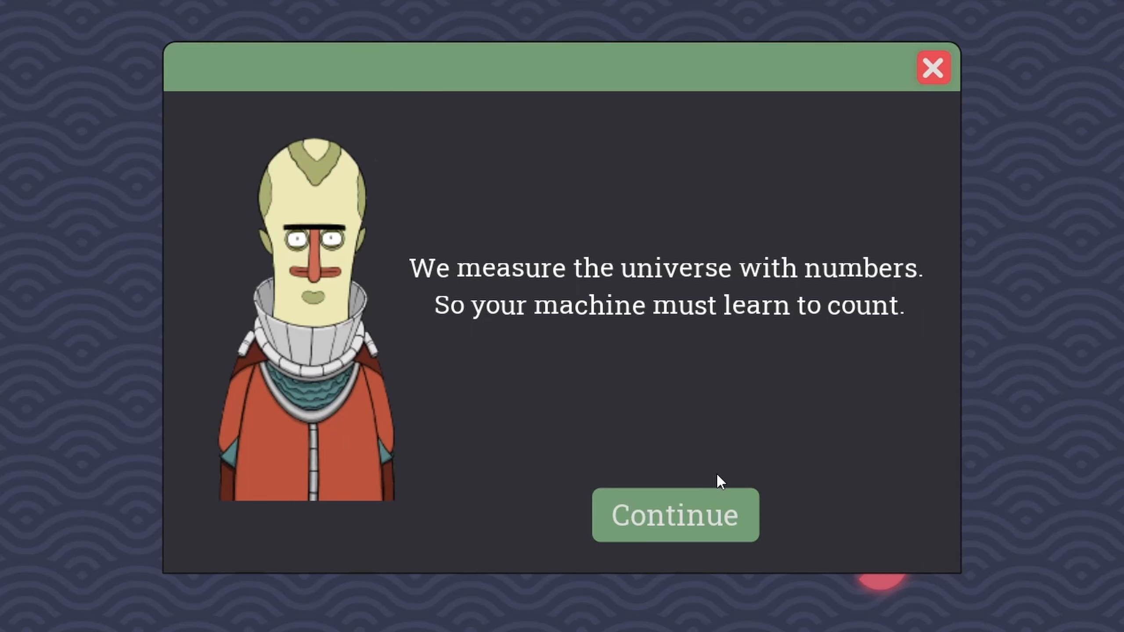
# Advance past the character dialogue and dismiss the binary addition task description.
pyautogui.click(674, 515)
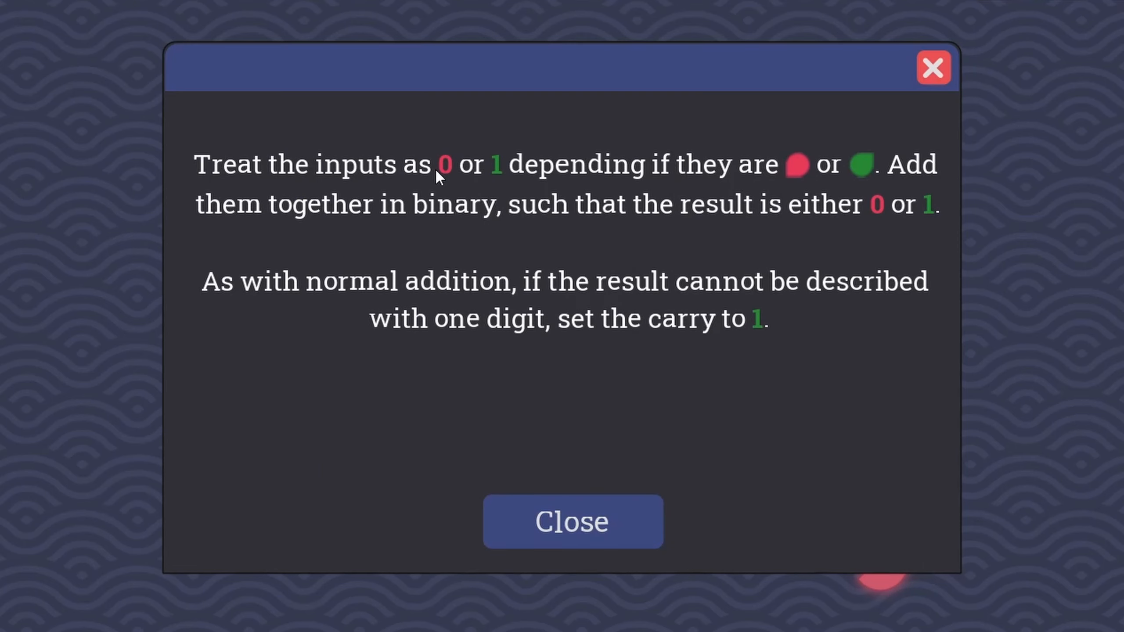
pyautogui.moveTo(799, 193)
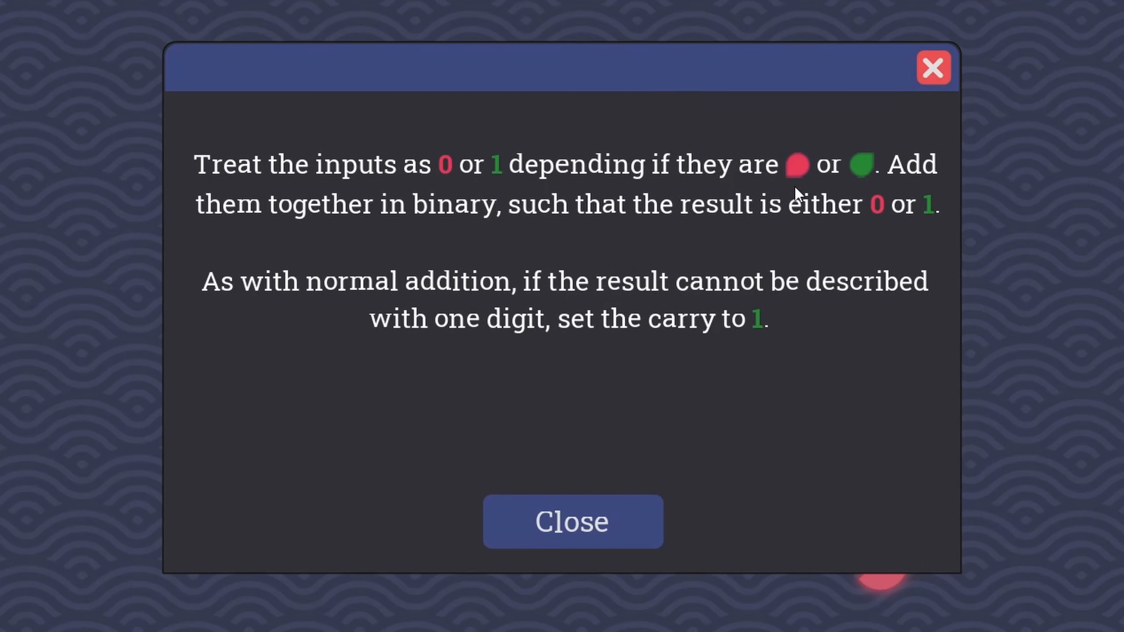
pyautogui.moveTo(822, 237)
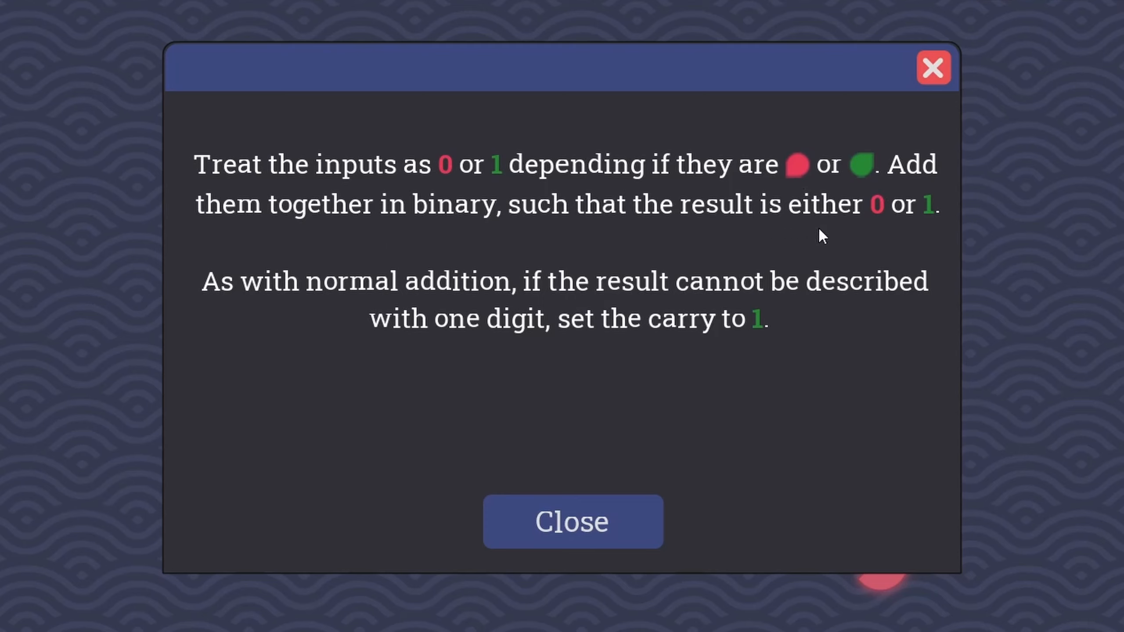
pyautogui.moveTo(237, 308)
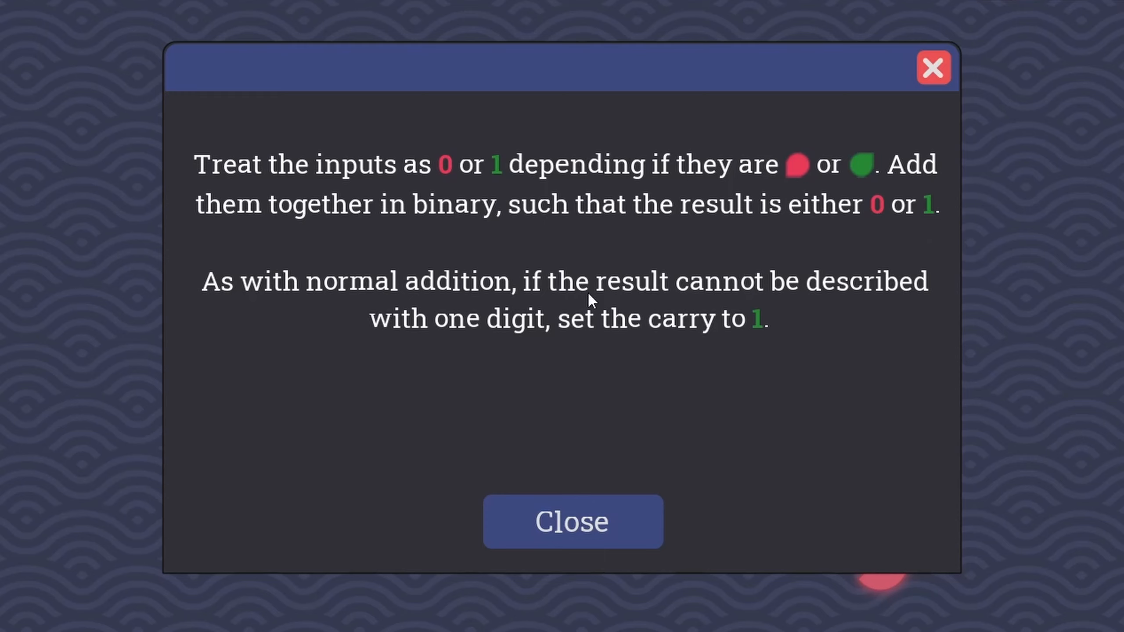
pyautogui.moveTo(616, 346)
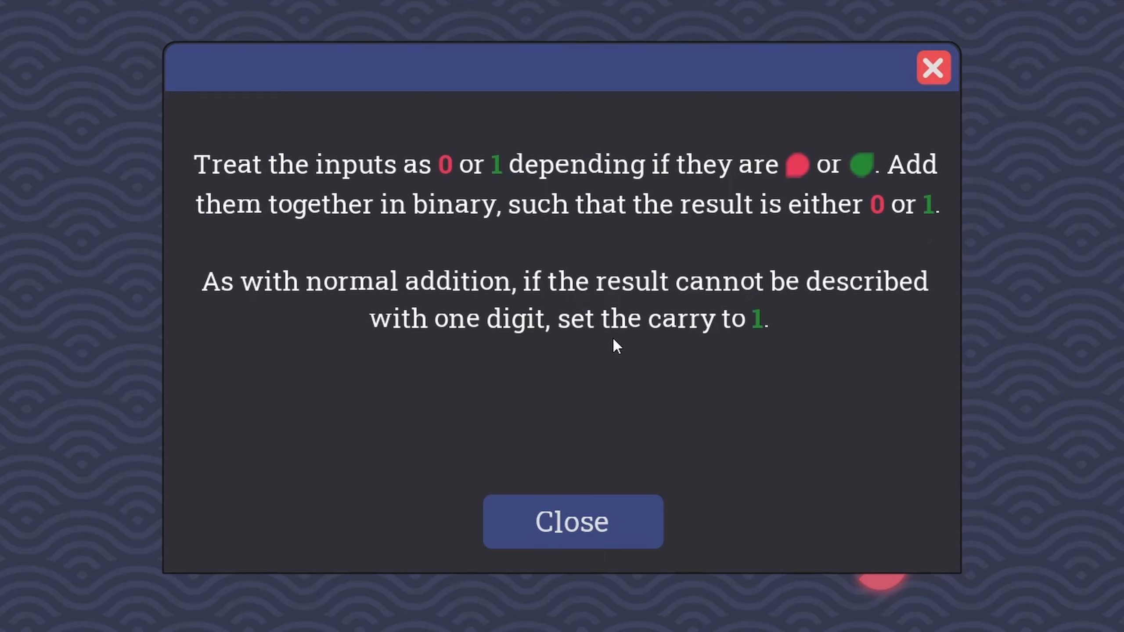
pyautogui.click(571, 521)
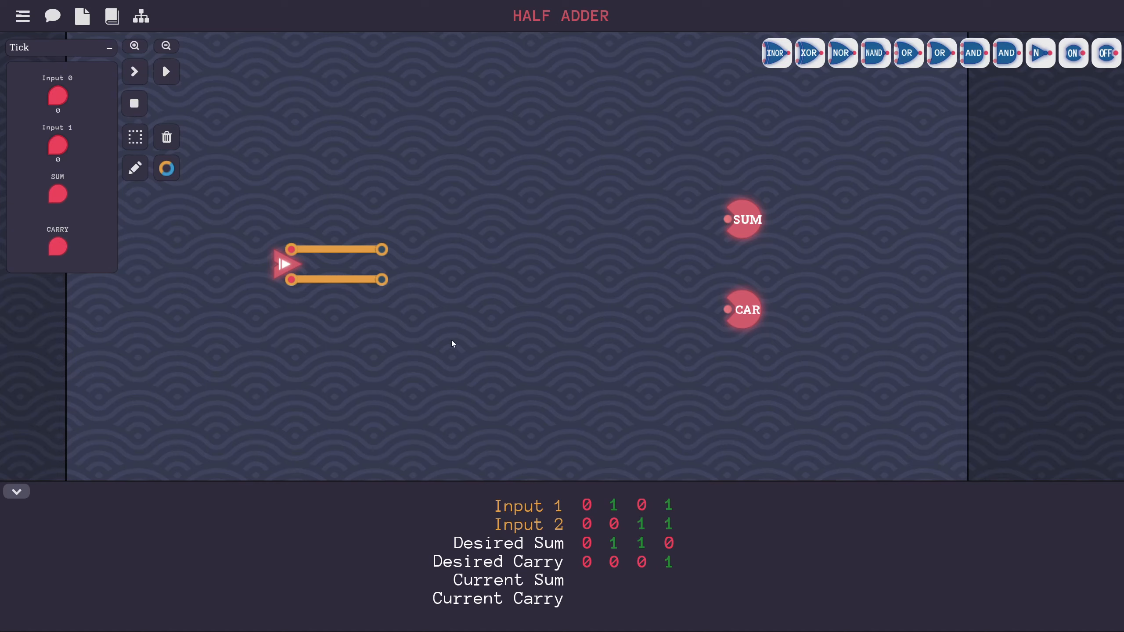
pyautogui.click(56, 98)
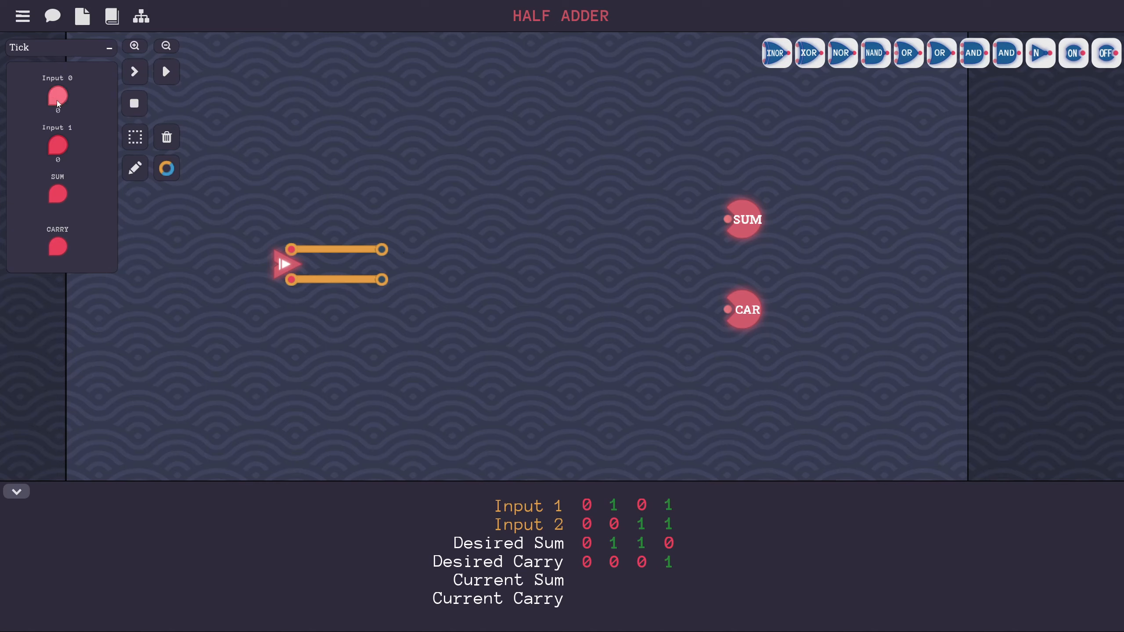
pyautogui.click(56, 98)
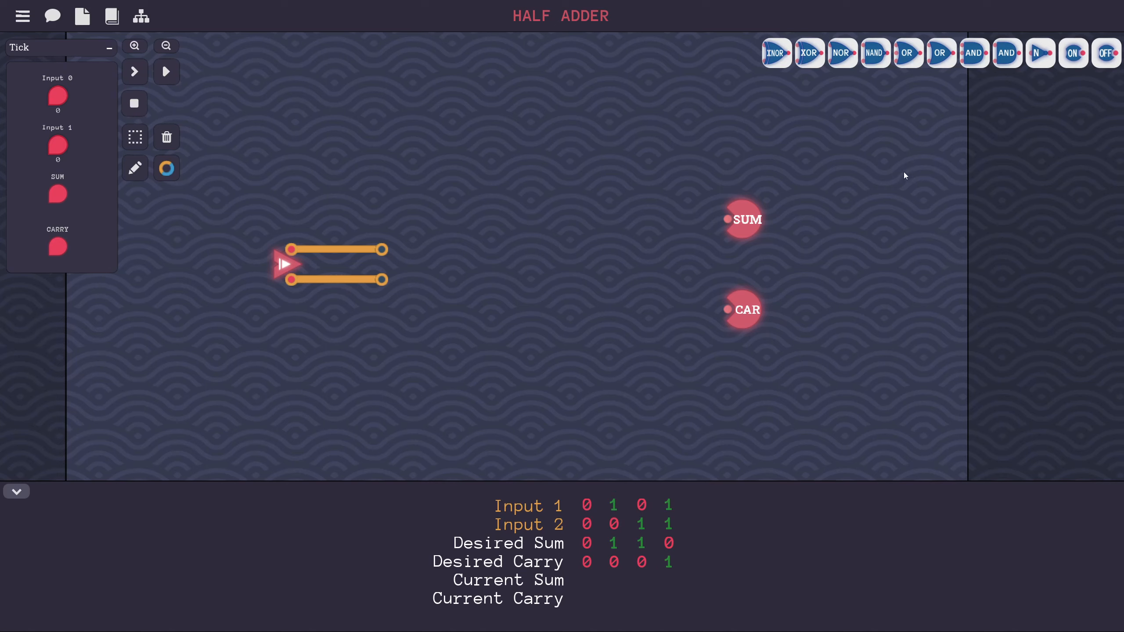
pyautogui.moveTo(868, 91)
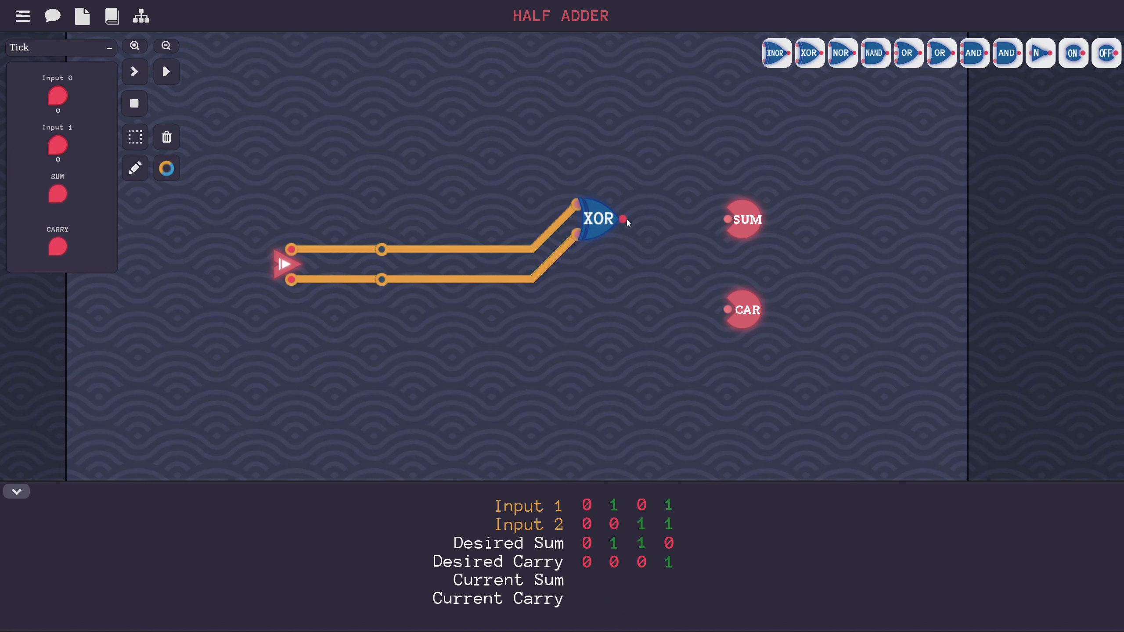
# Wire the XOR output to SUM and run the Half Adder test.
pyautogui.moveTo(622, 220); pyautogui.dragTo(726, 219)
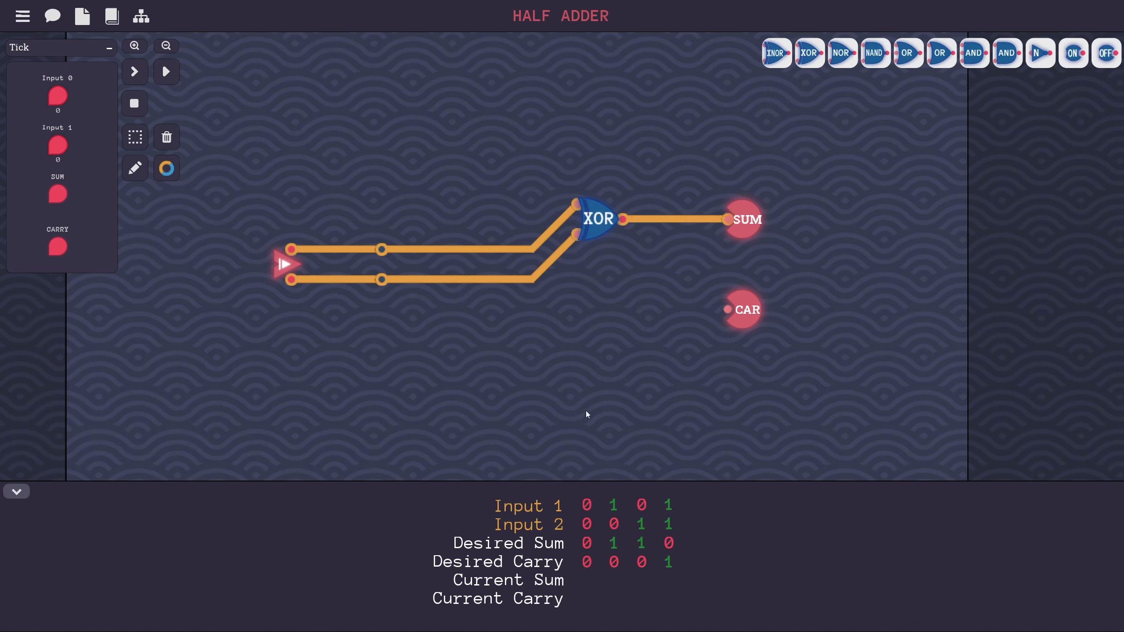
pyautogui.moveTo(93, 138)
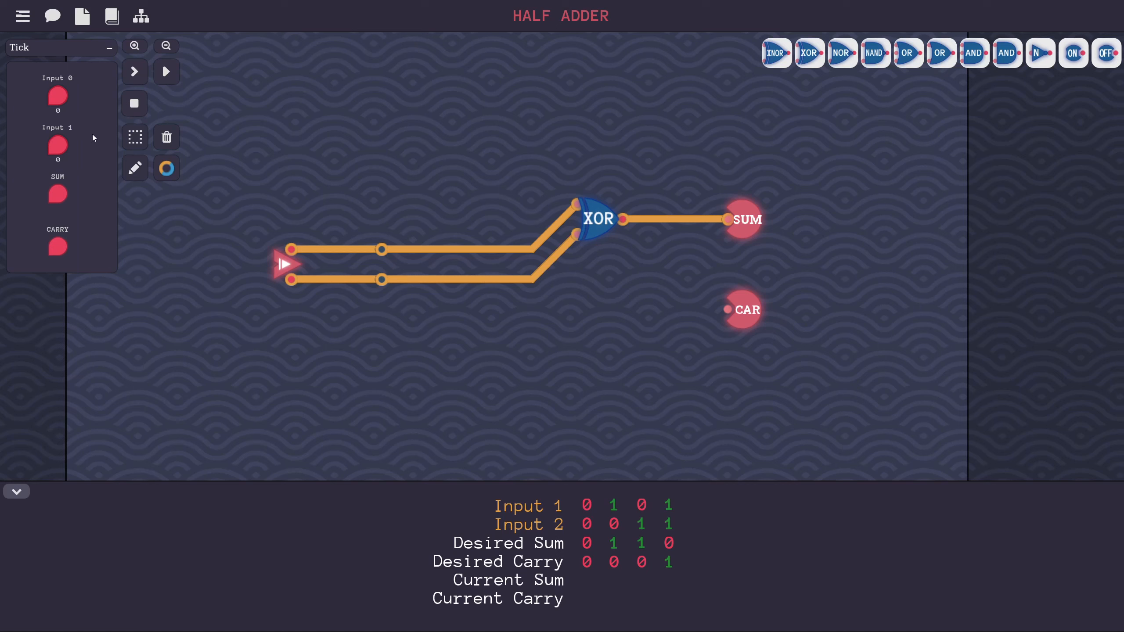
pyautogui.click(166, 70)
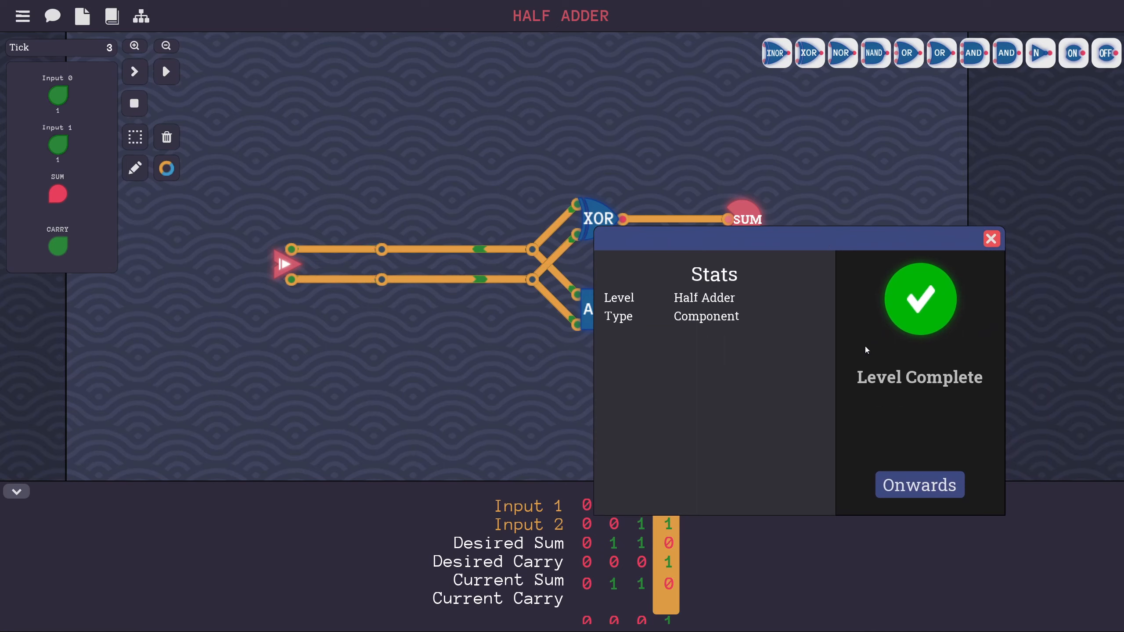
# Leave for the level map, enter Full Adder and dismiss its task description.
pyautogui.click(918, 485)
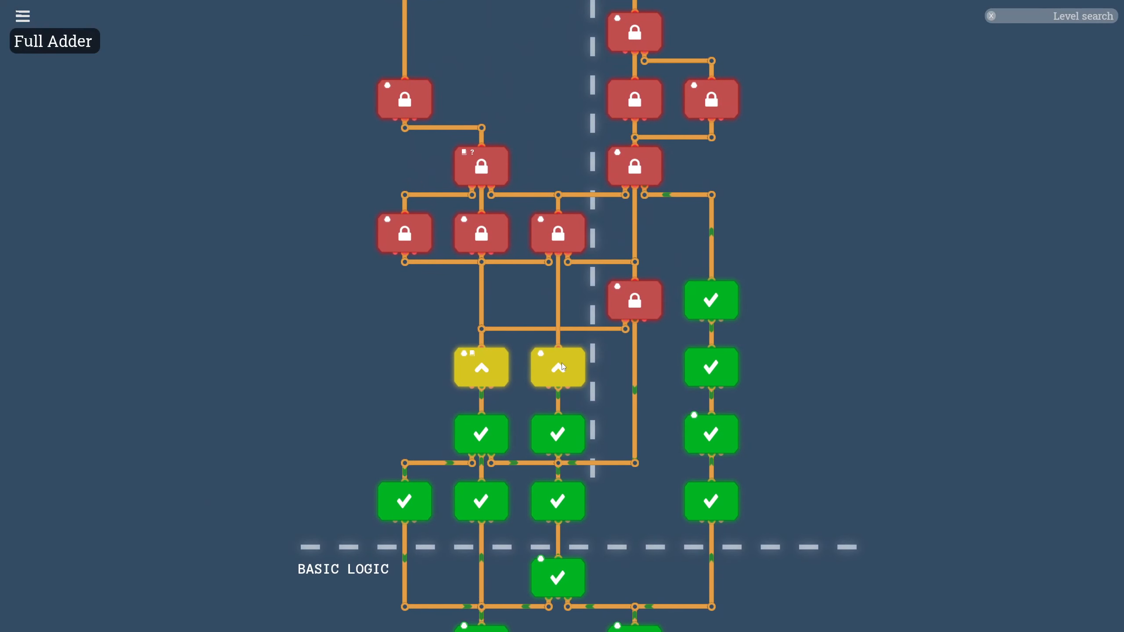
pyautogui.click(558, 367)
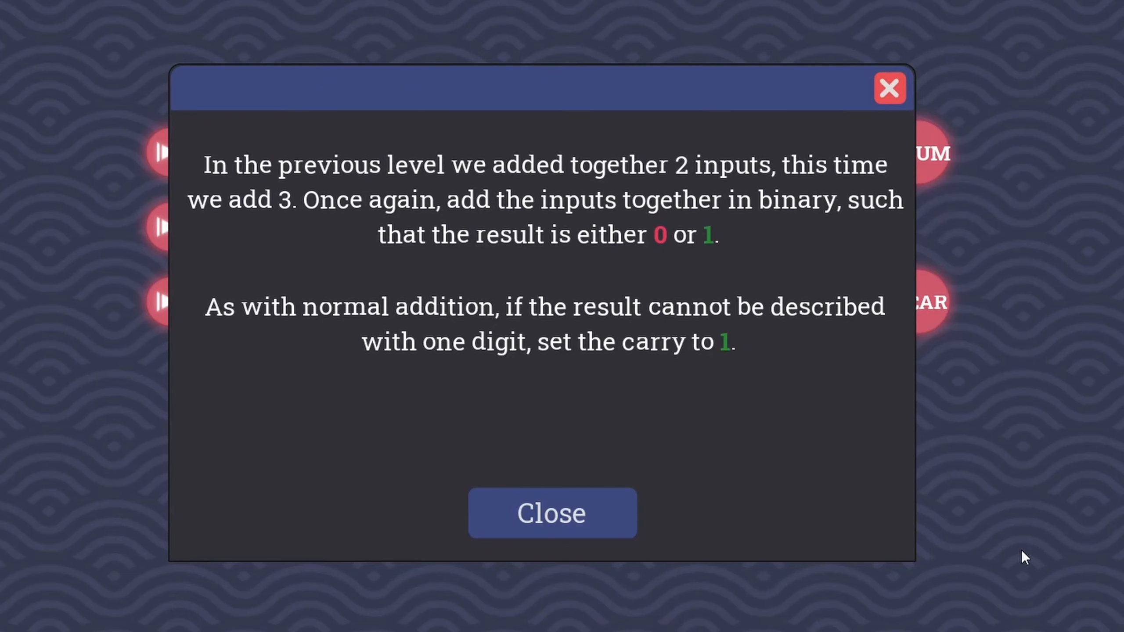
pyautogui.moveTo(1030, 548)
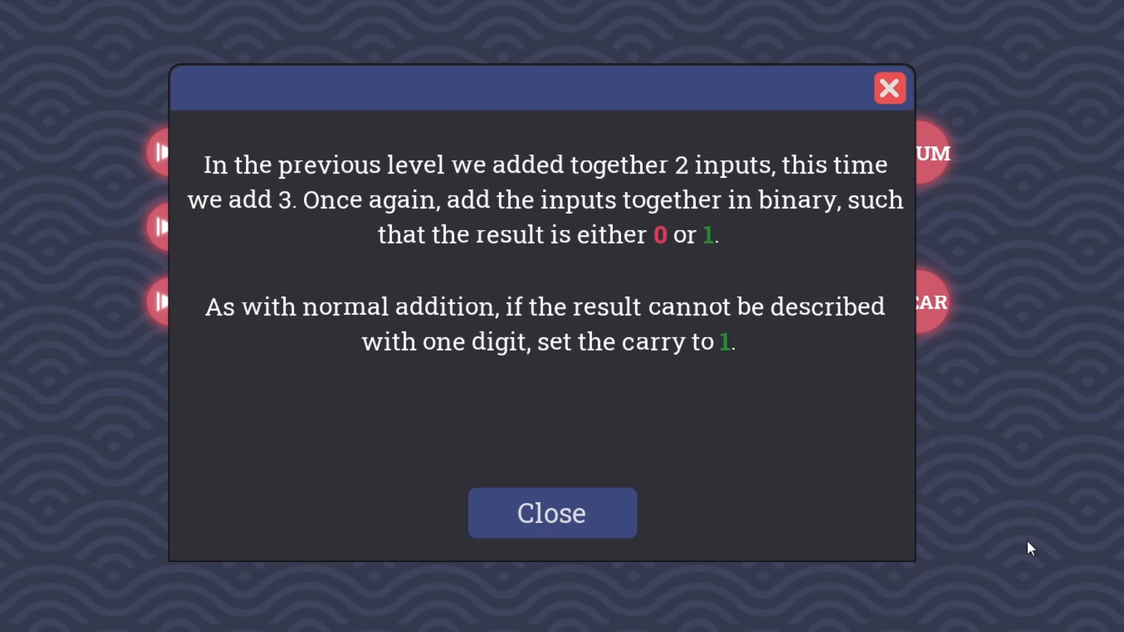
pyautogui.click(551, 512)
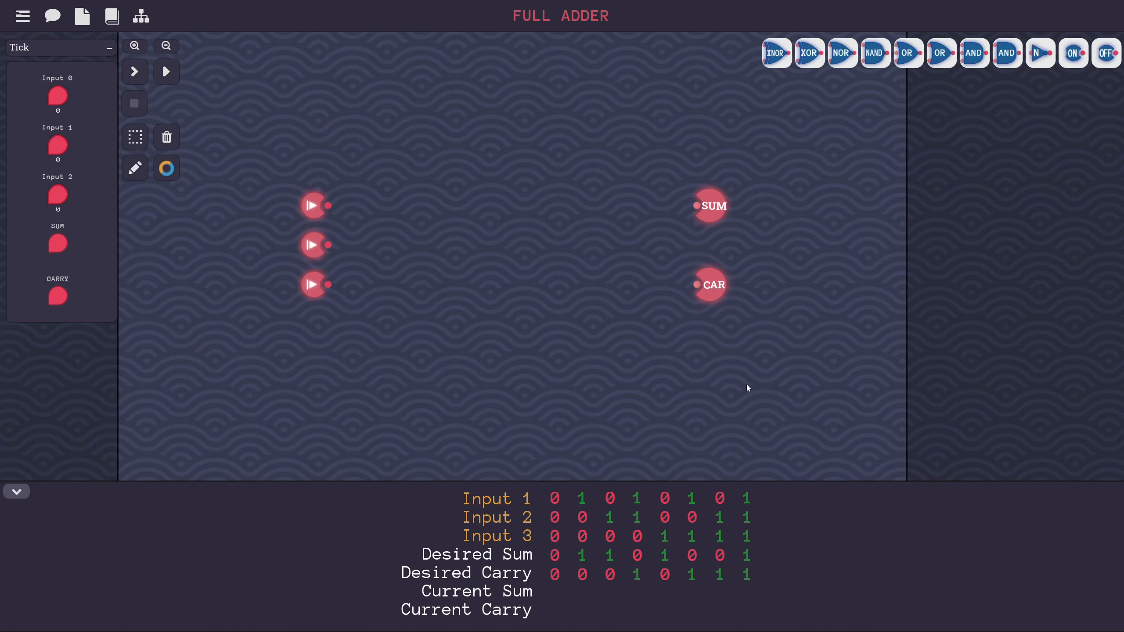
pyautogui.moveTo(753, 372)
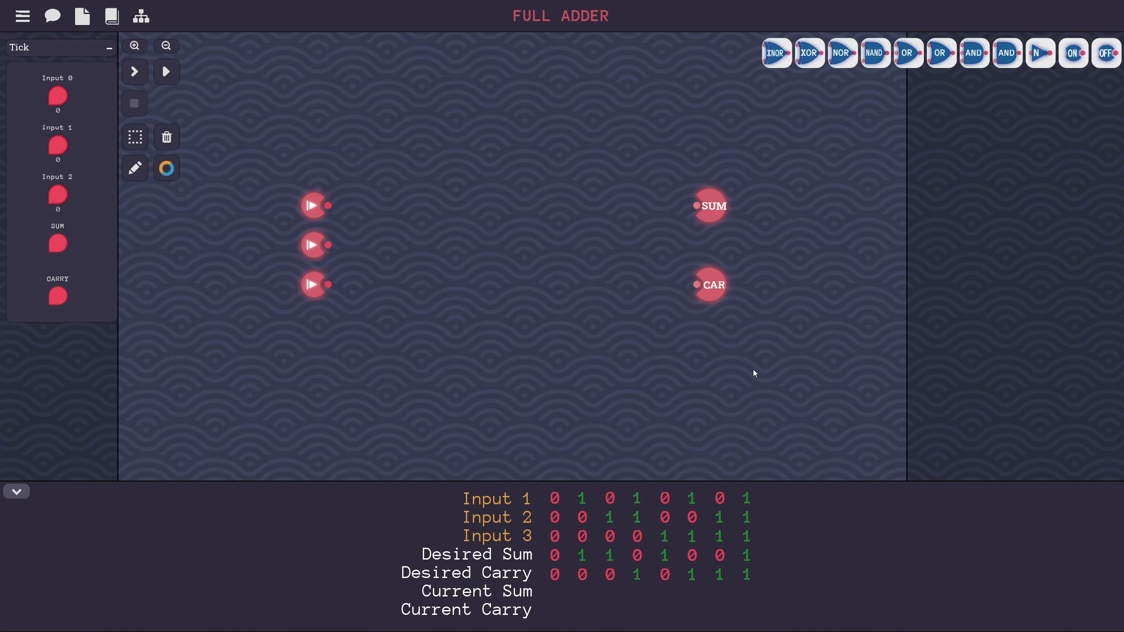
pyautogui.moveTo(800, 319)
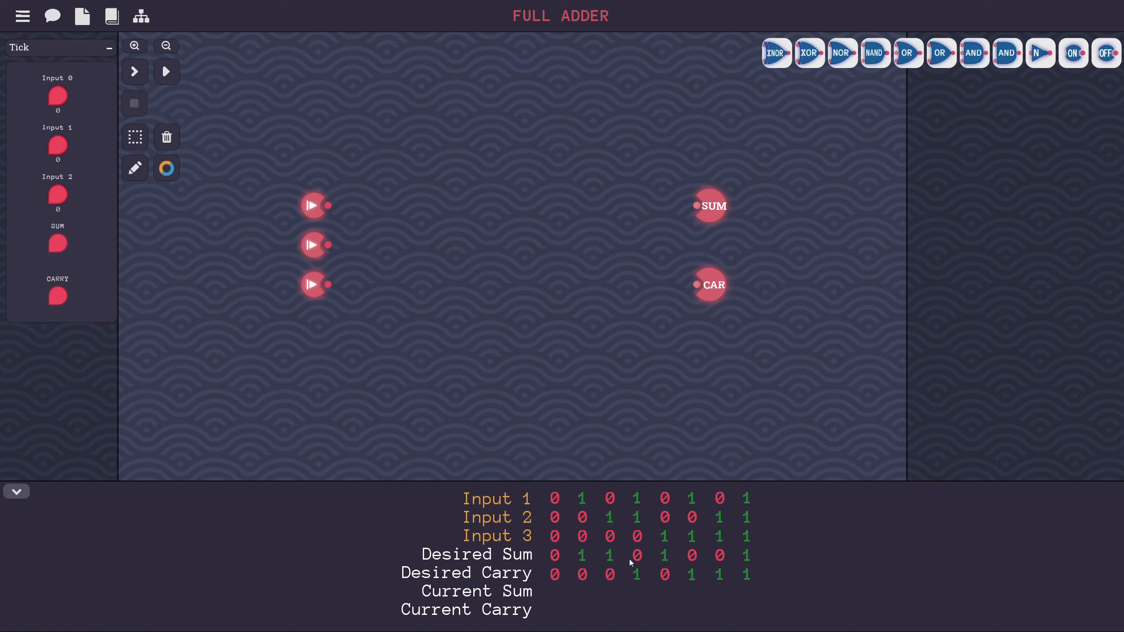
pyautogui.moveTo(841, 53)
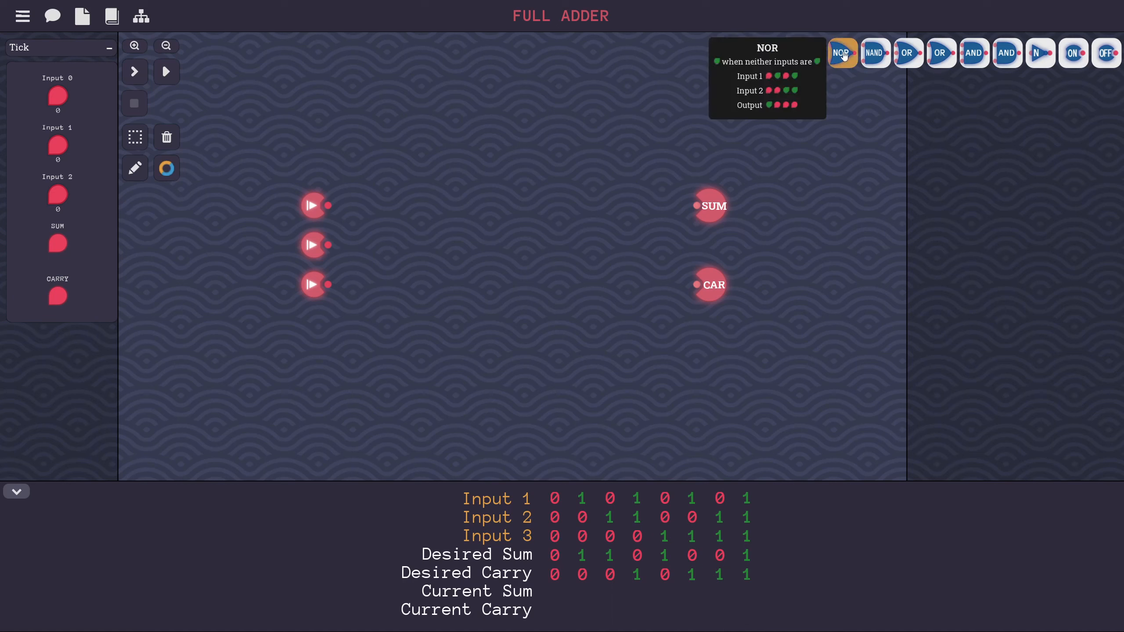
# Place an XOR gate and wire inputs 1 and 2 into it.
pyautogui.moveTo(841, 53); pyautogui.dragTo(463, 193)
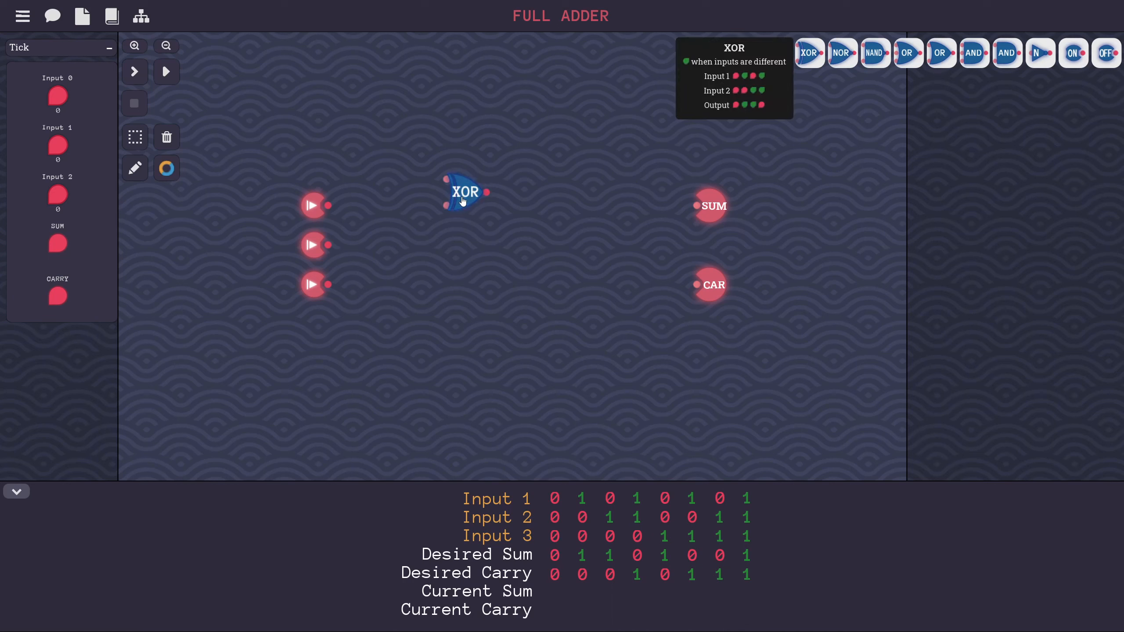
pyautogui.moveTo(499, 206); pyautogui.dragTo(697, 204)
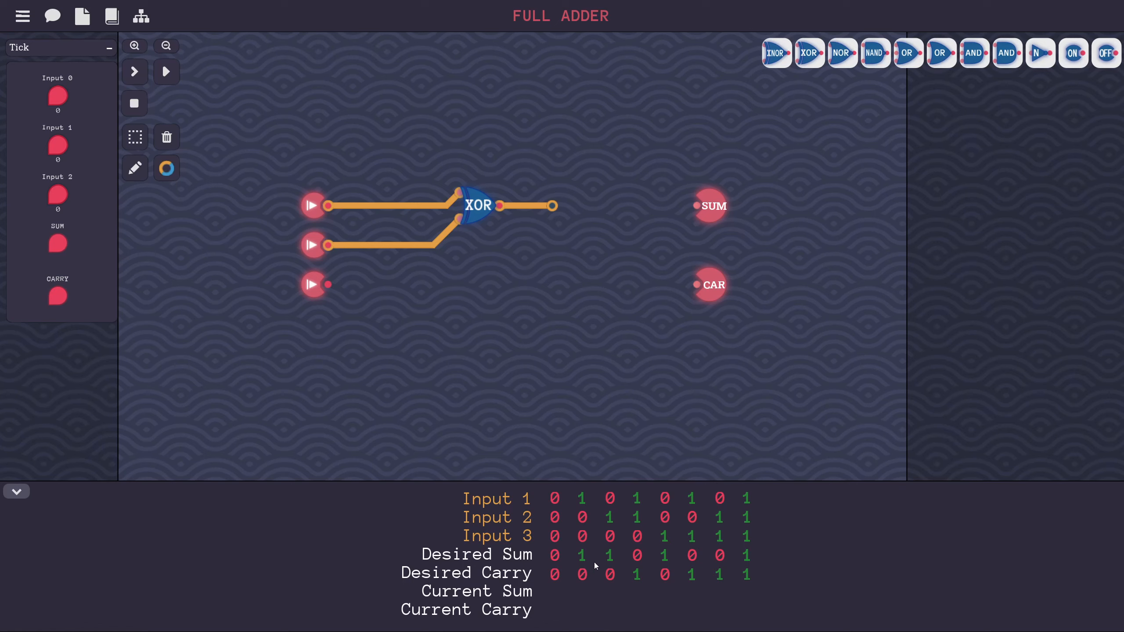
pyautogui.moveTo(634, 509)
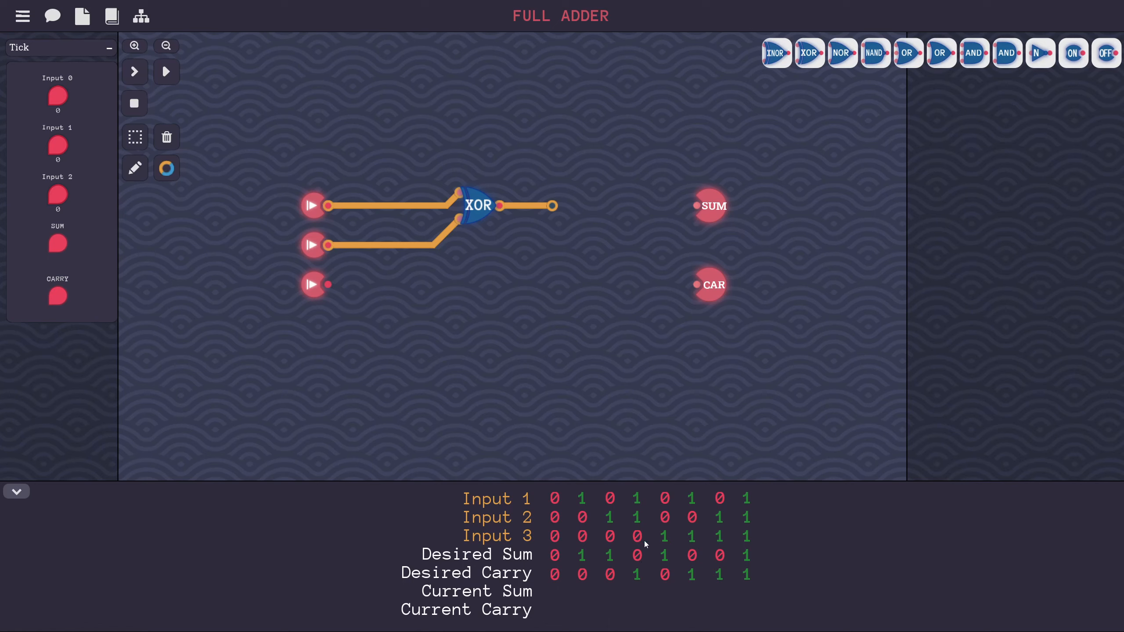
pyautogui.moveTo(740, 543)
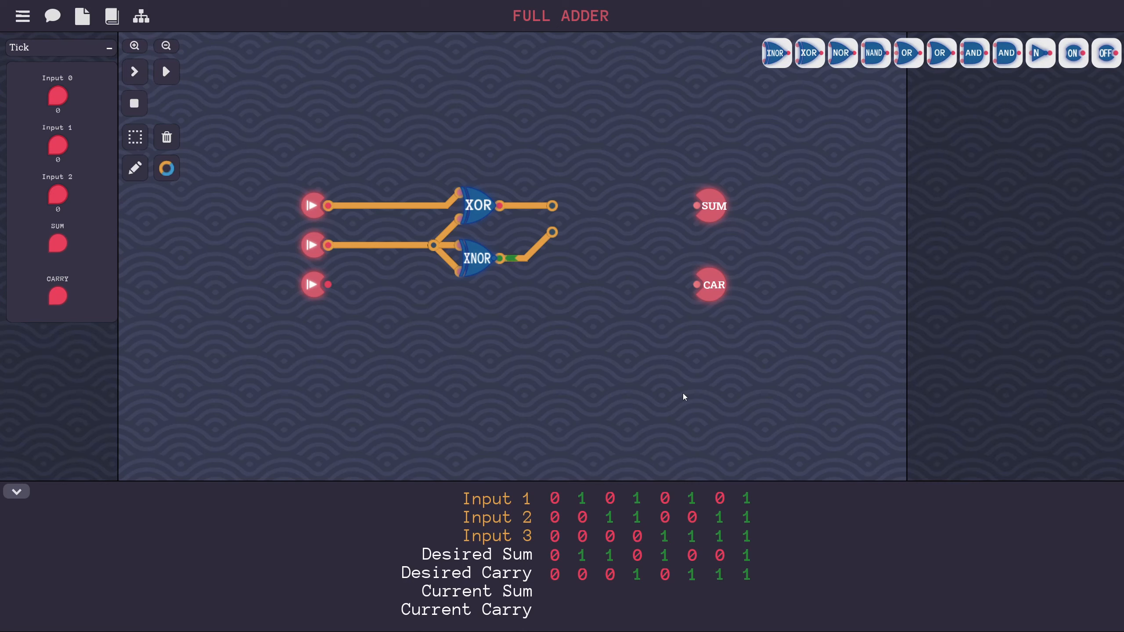
pyautogui.moveTo(679, 345)
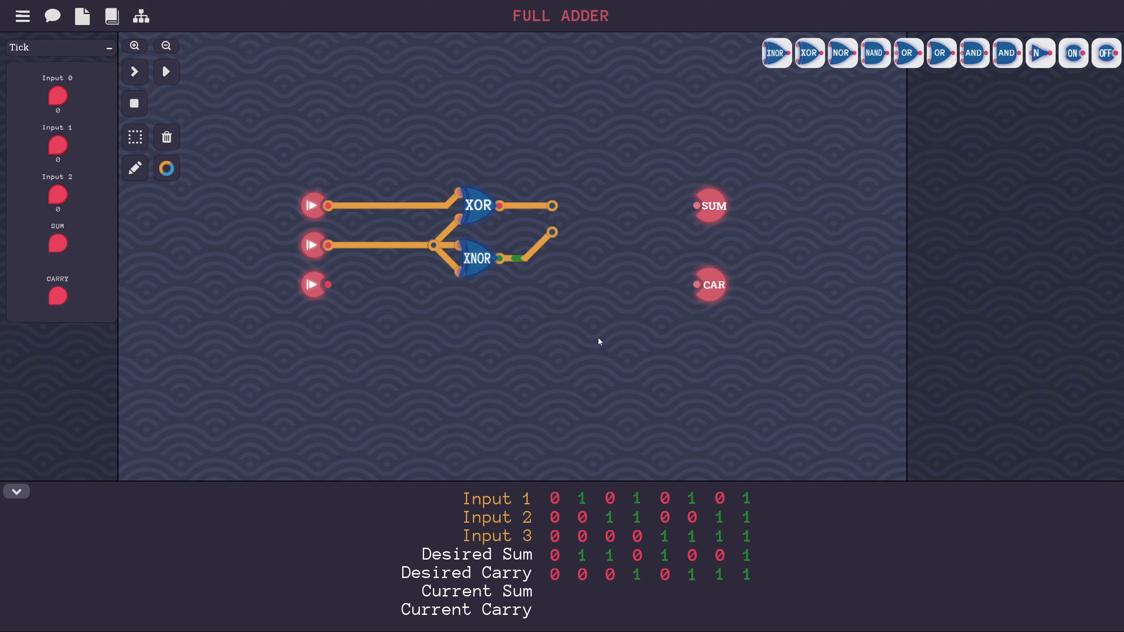
pyautogui.moveTo(659, 283)
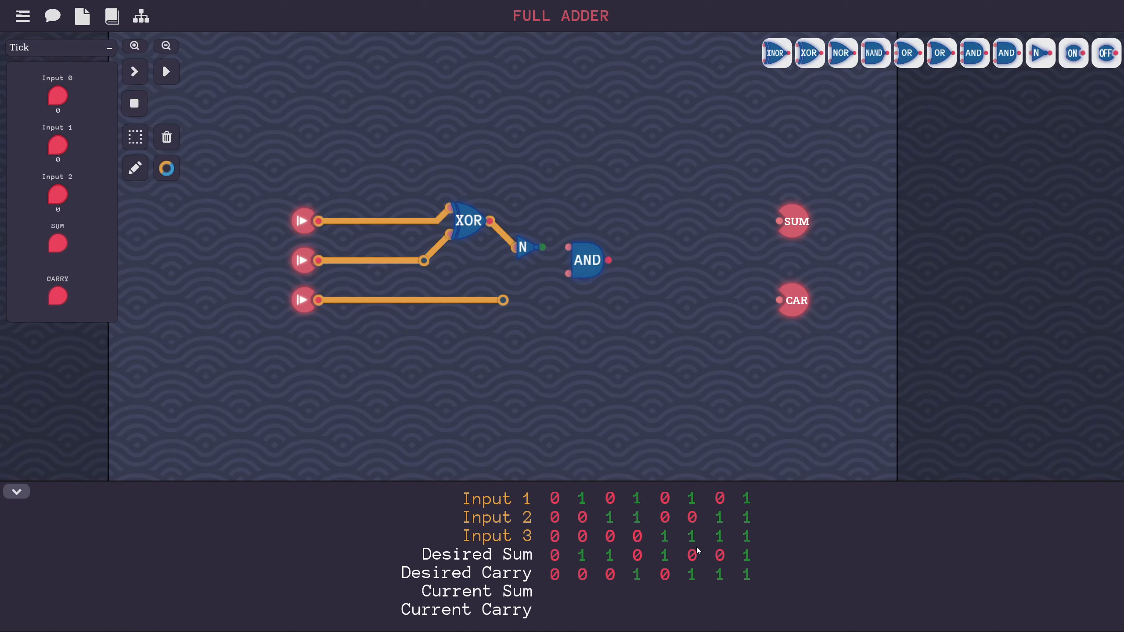
pyautogui.moveTo(653, 556)
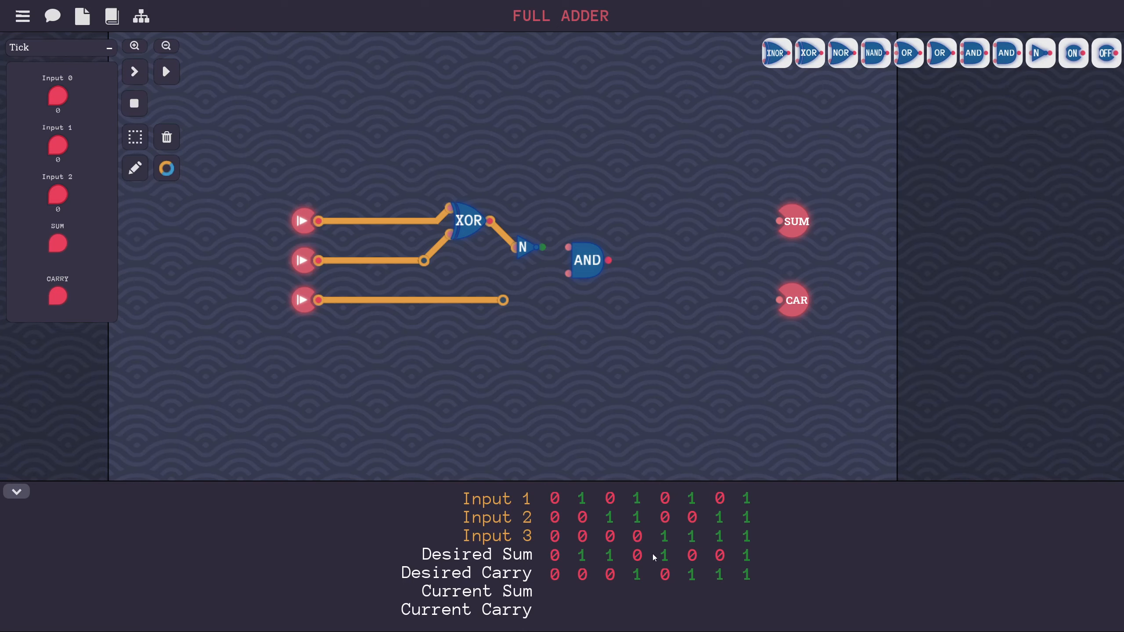
pyautogui.moveTo(737, 552)
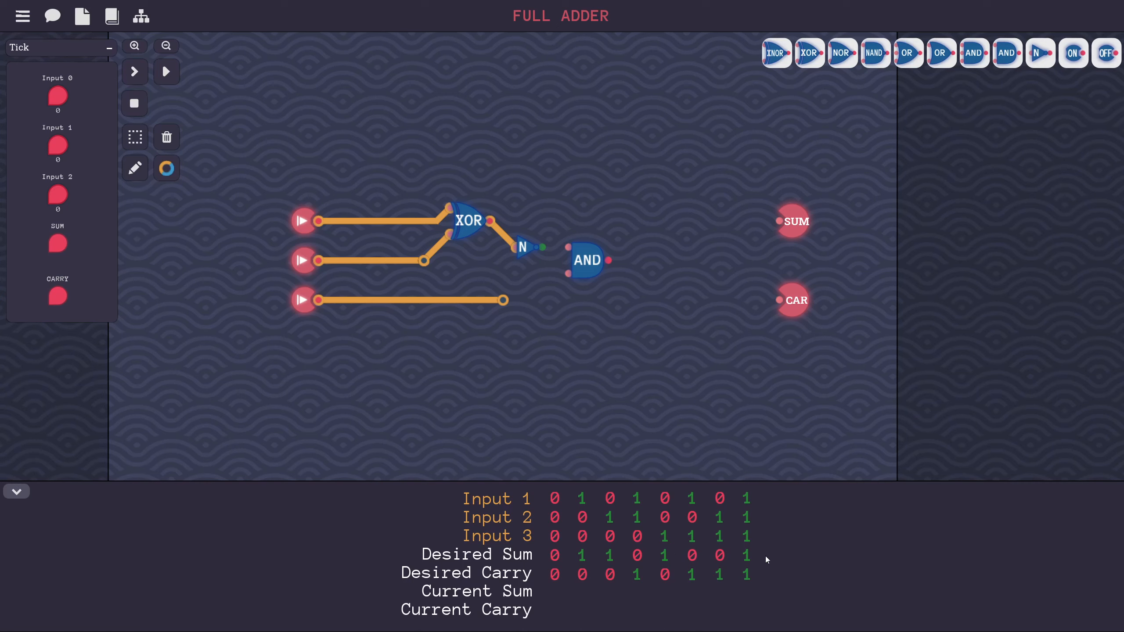
pyautogui.moveTo(486, 241)
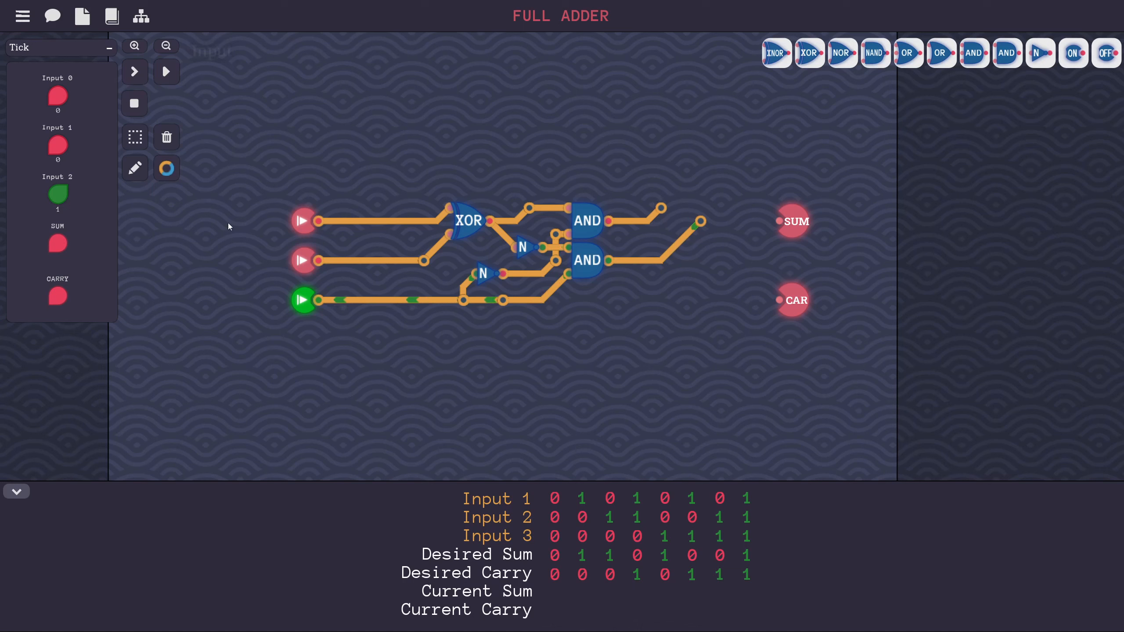
# Toggle the inputs on and off to check the SUM logic.
pyautogui.click(57, 194)
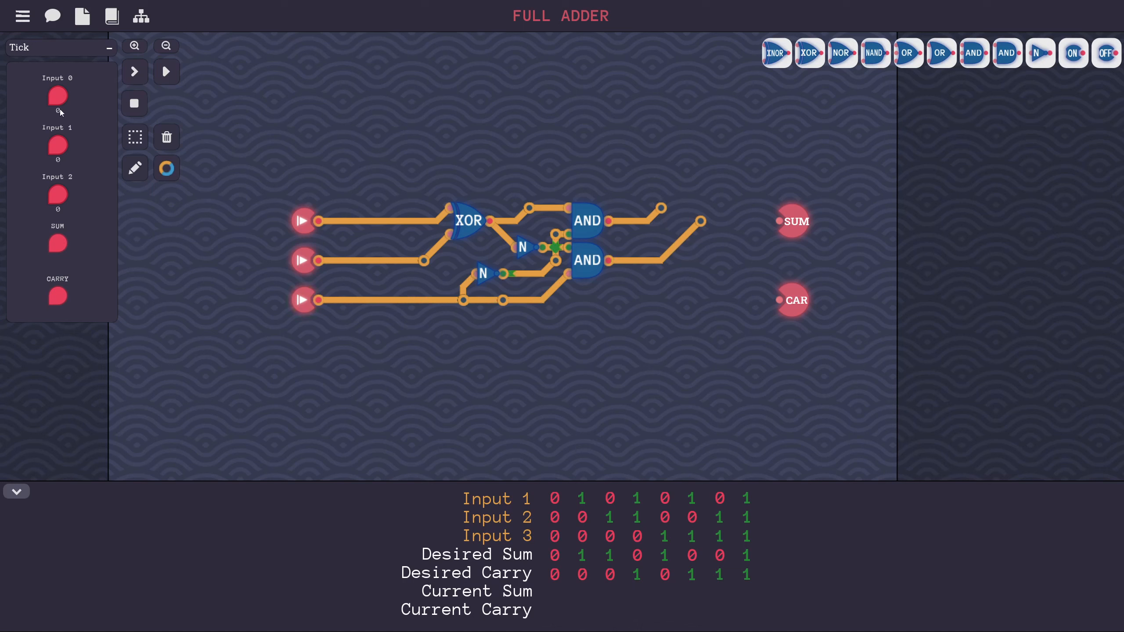
pyautogui.click(57, 97)
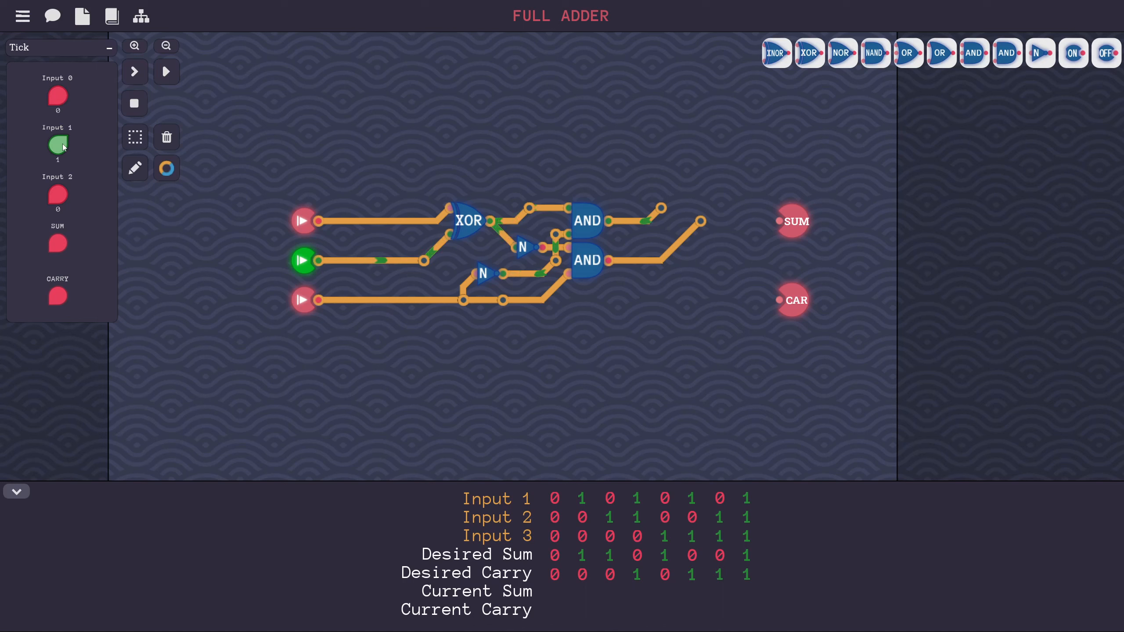
pyautogui.click(56, 147)
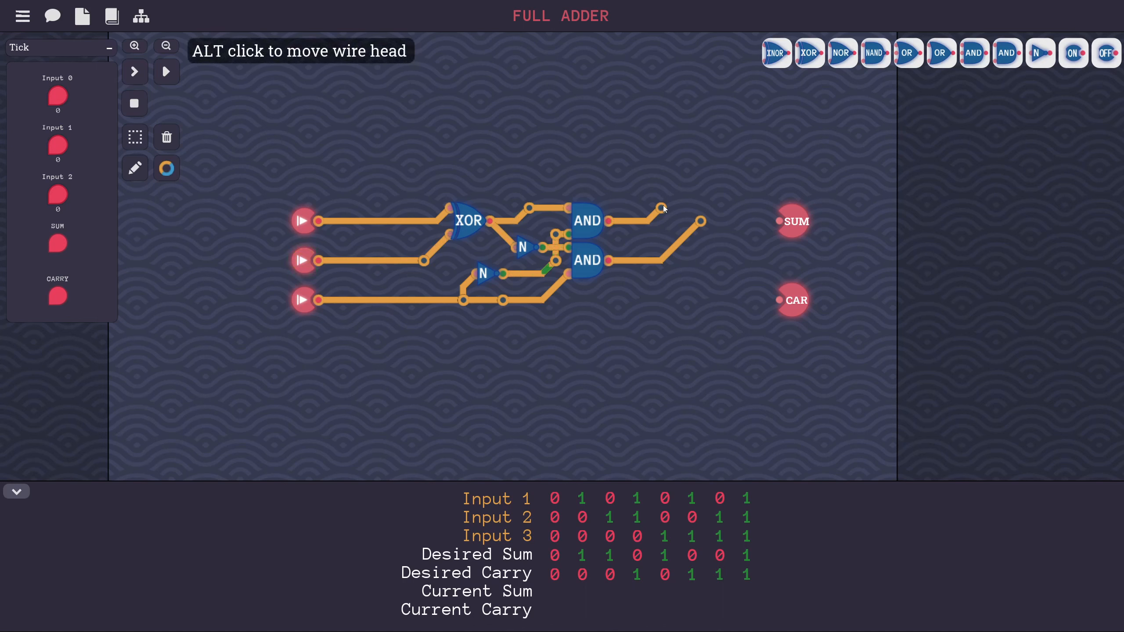
pyautogui.moveTo(941, 52)
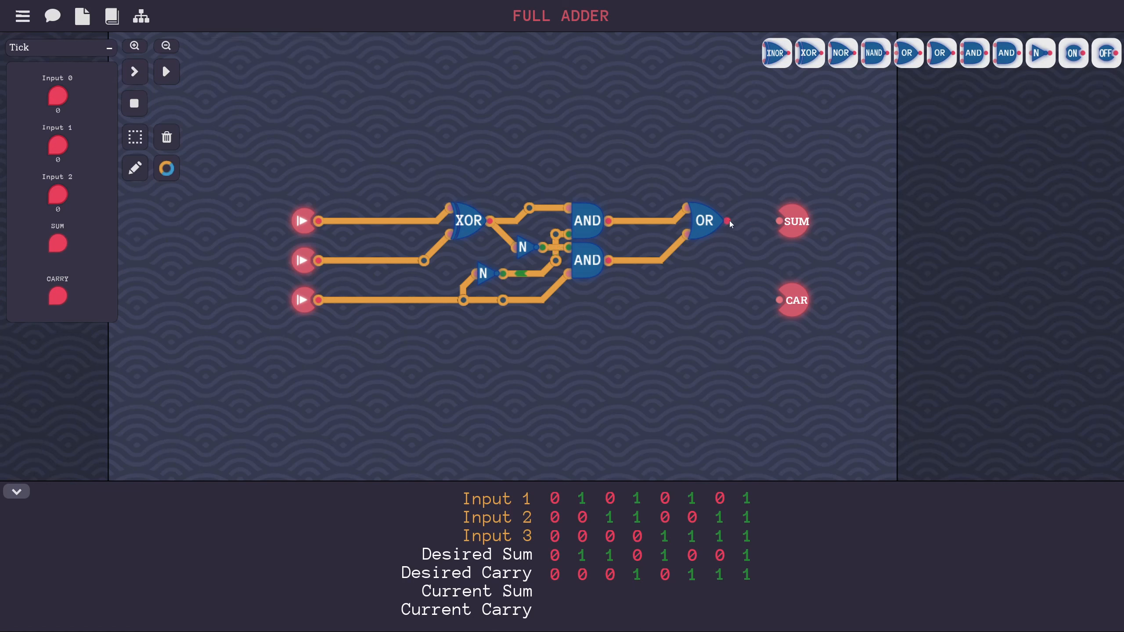
# Connect the OR gate to SUM, reset the test and step one case, which fails on CARRY.
pyautogui.click(166, 71)
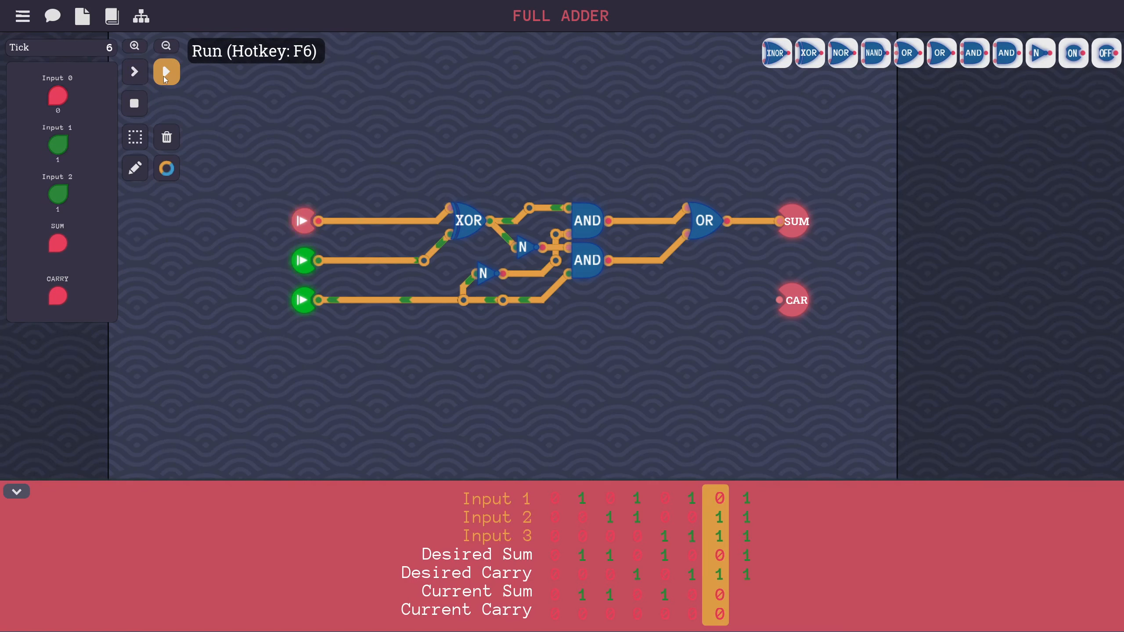
pyautogui.click(133, 72)
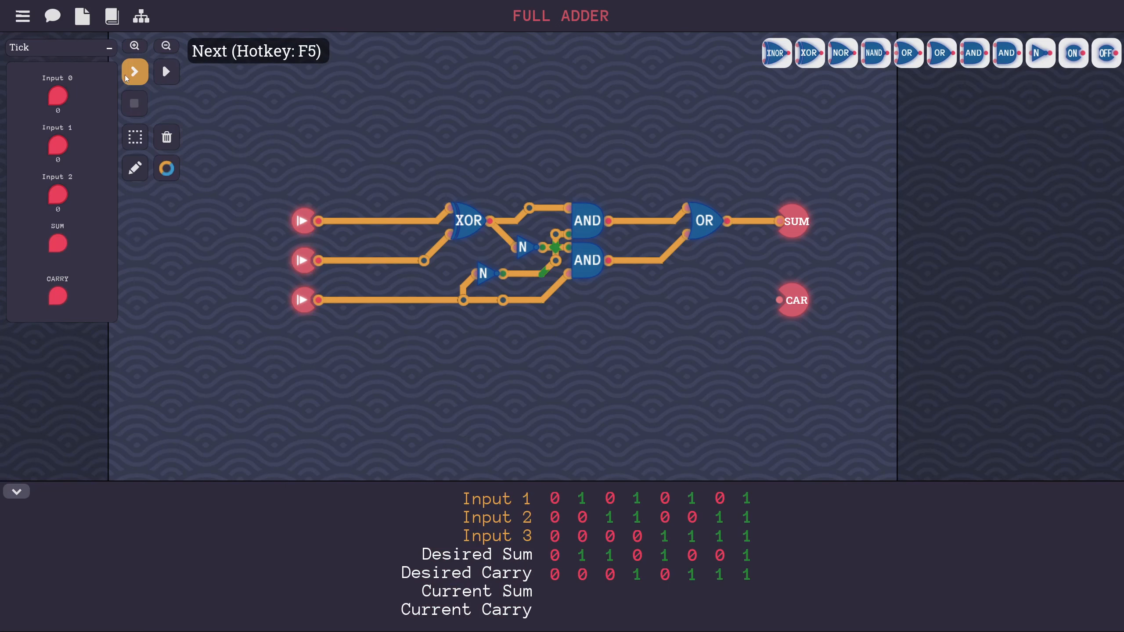
pyautogui.click(134, 71)
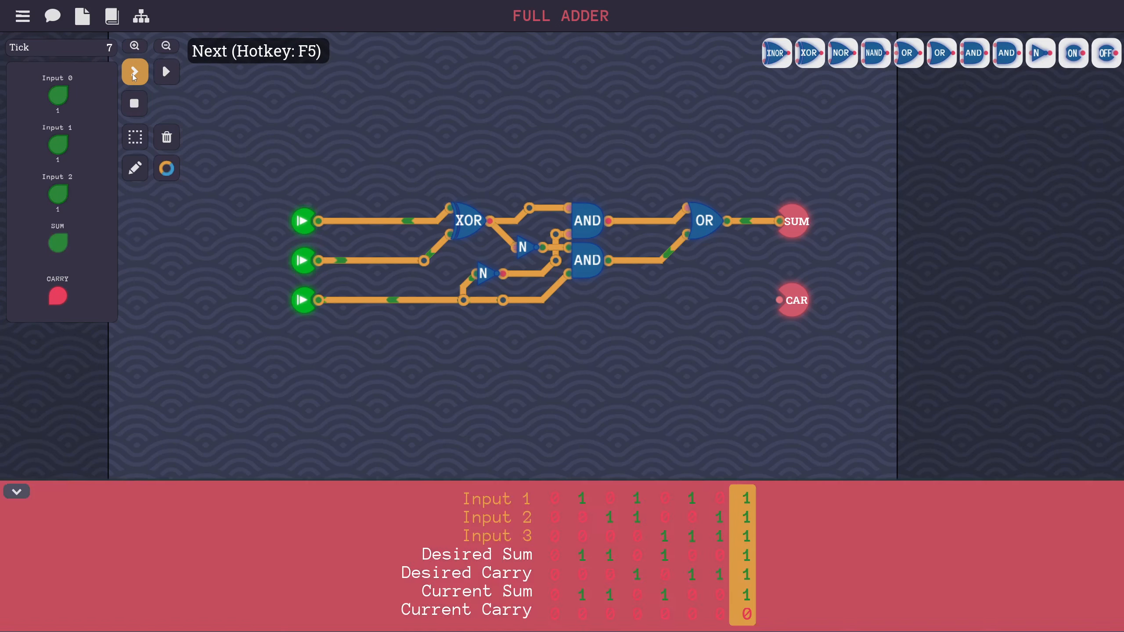
pyautogui.click(134, 71)
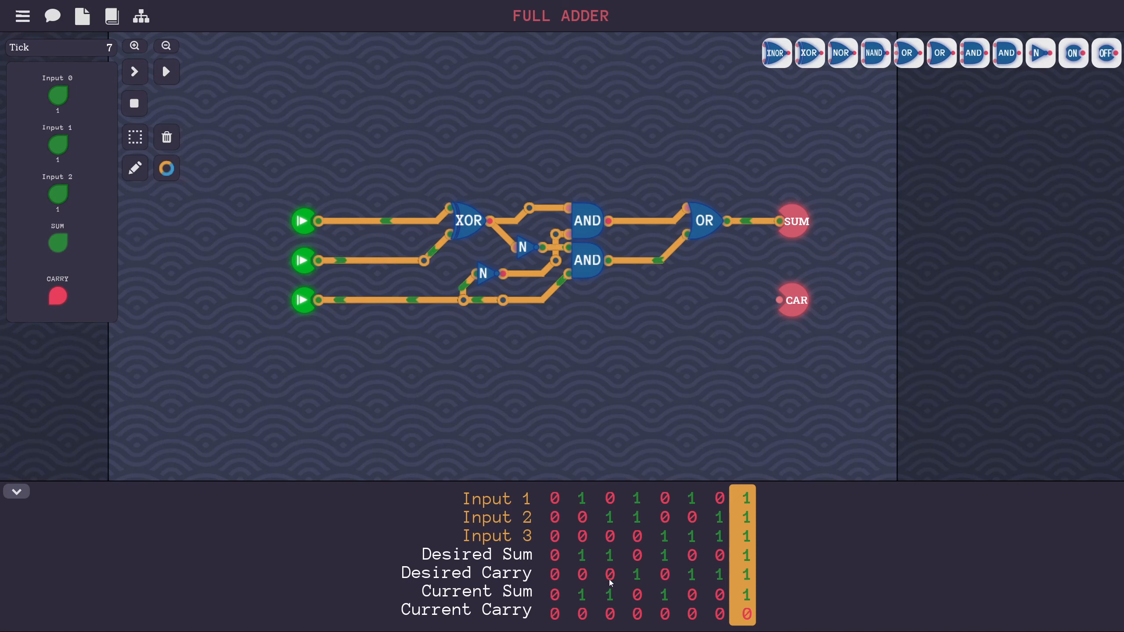
# Build the carry network of two AND and two OR gates and wire it to CAR.
pyautogui.moveTo(973, 53); pyautogui.dragTo(506, 365)
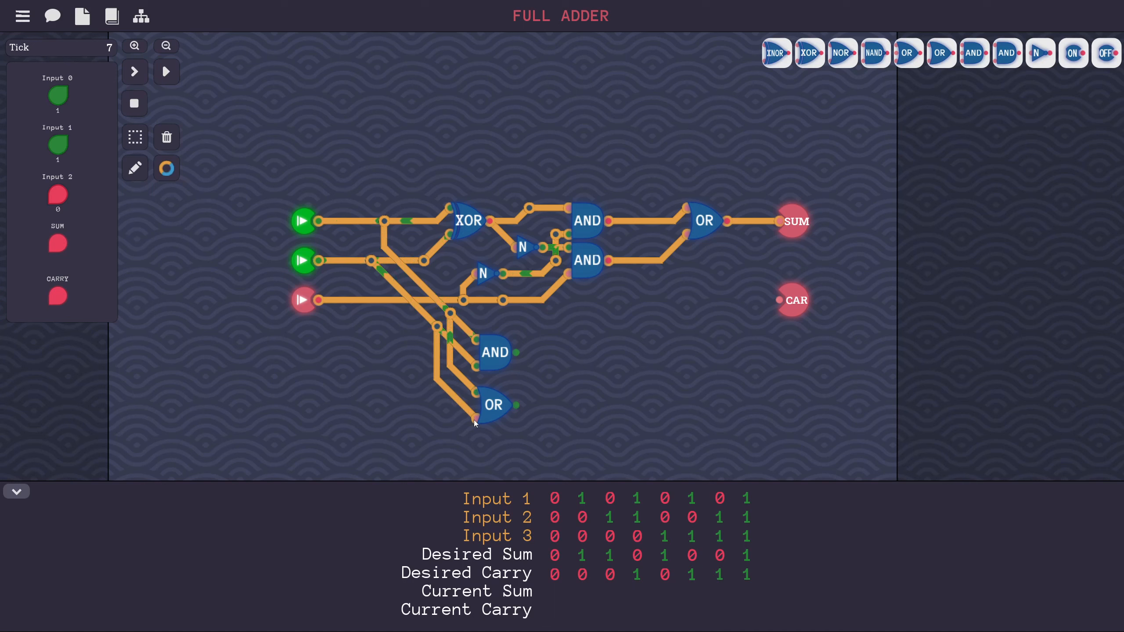
pyautogui.moveTo(1005, 53)
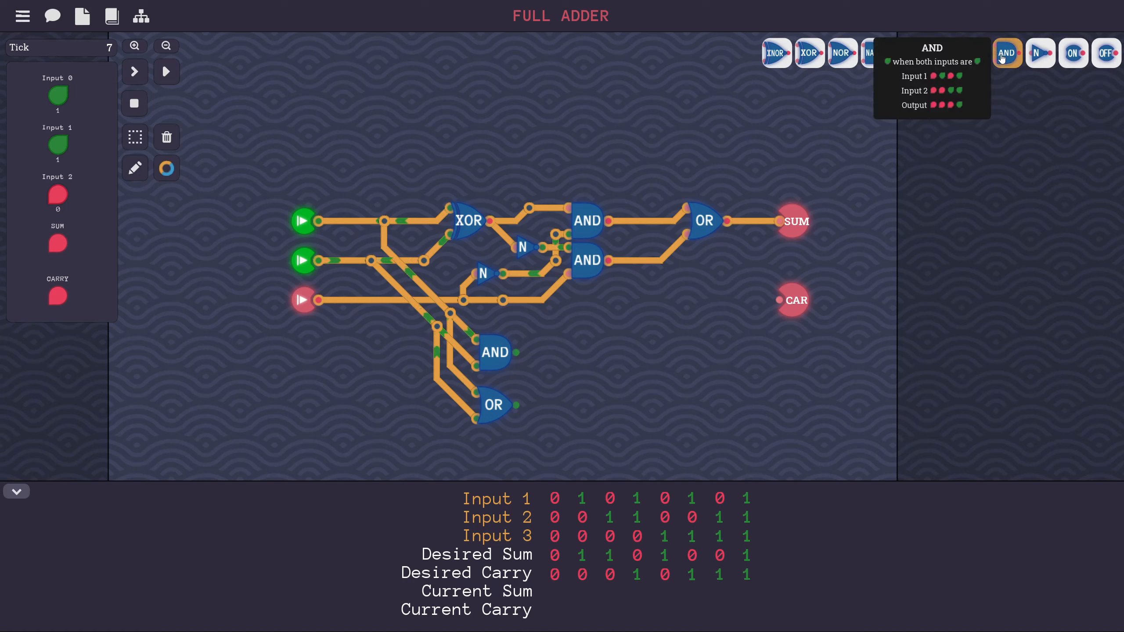
pyautogui.moveTo(1005, 53); pyautogui.dragTo(573, 393)
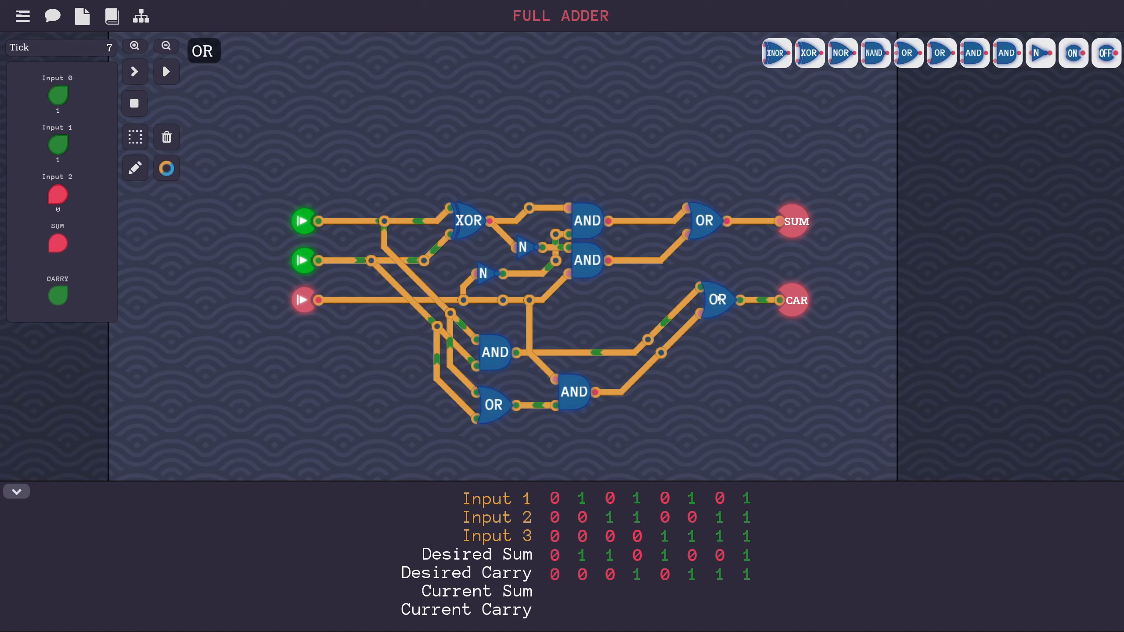
pyautogui.click(494, 352)
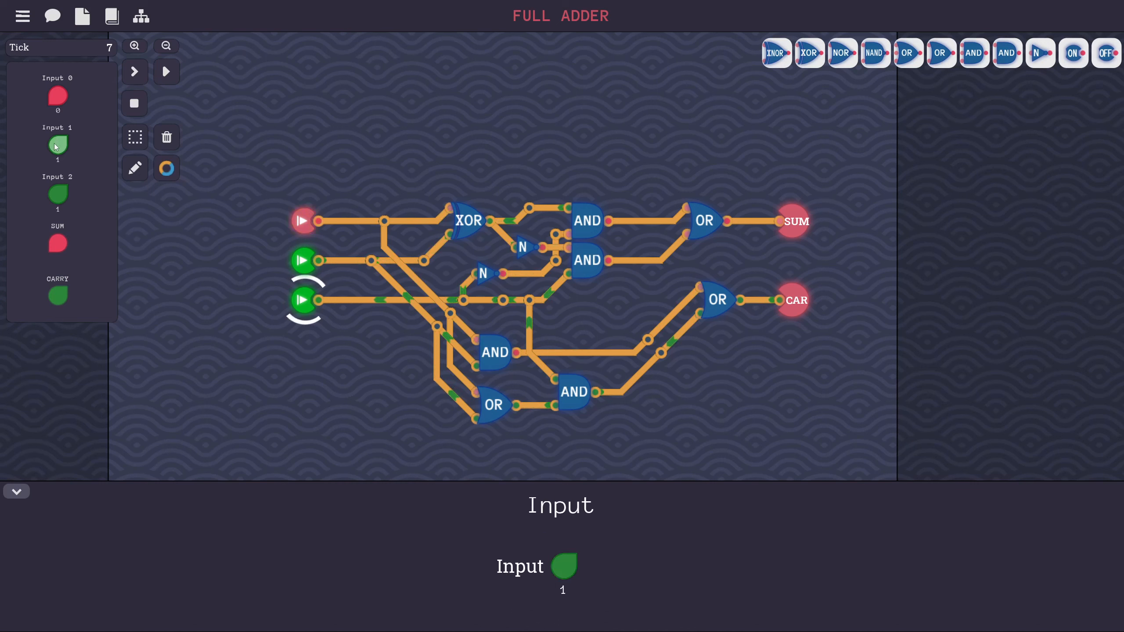
# Run the full Full Adder test set and continue Onwards to Double the Number.
pyautogui.click(166, 71)
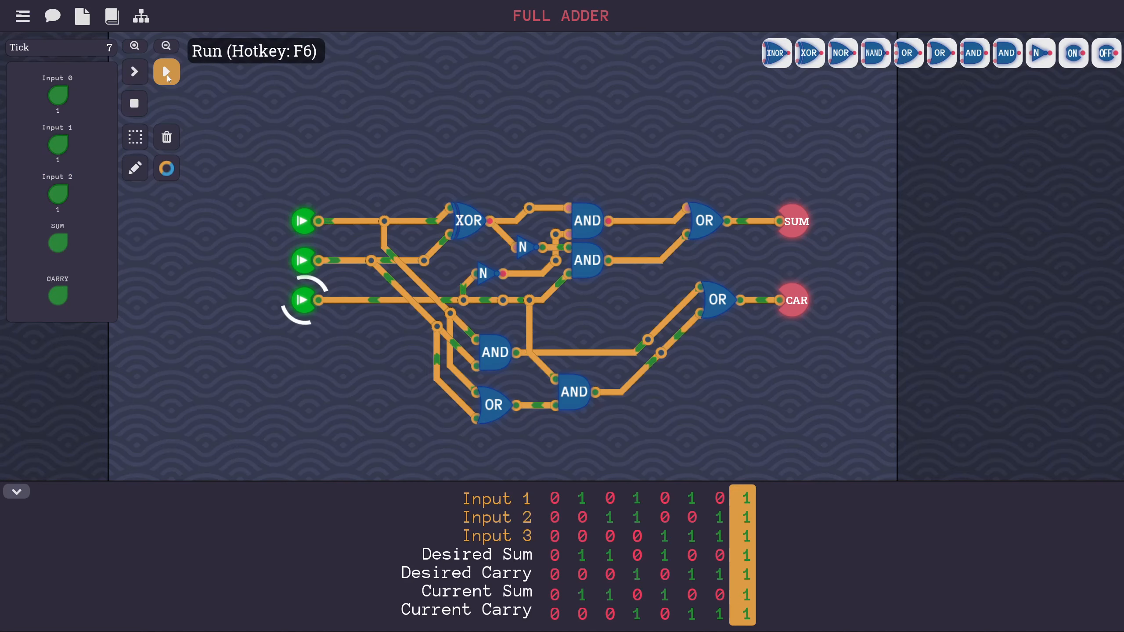
pyautogui.click(166, 71)
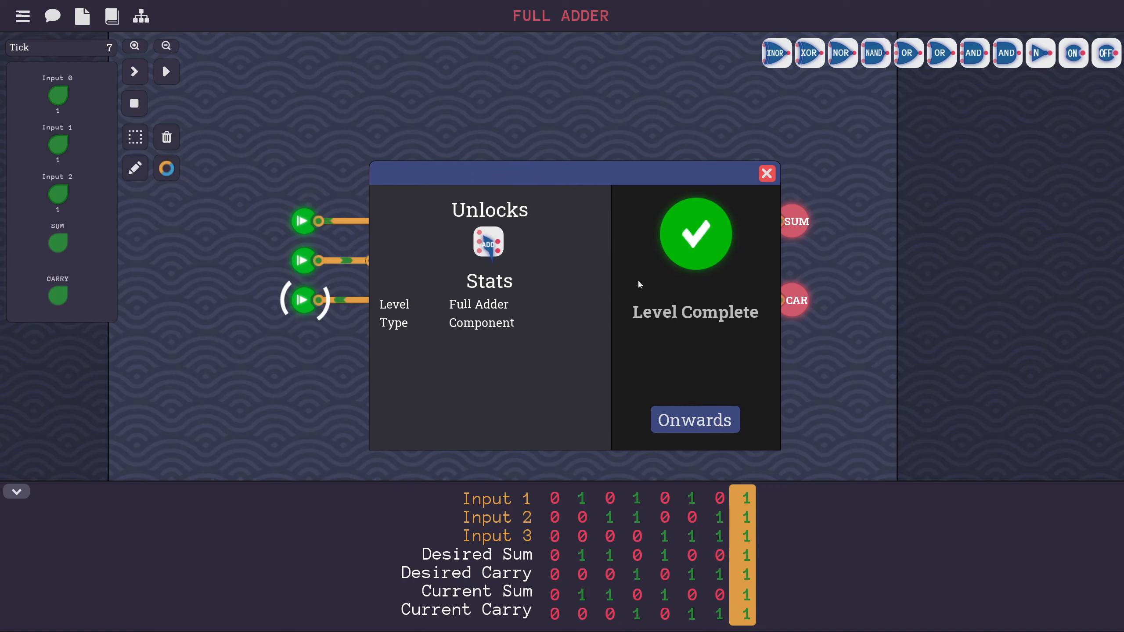
pyautogui.click(693, 420)
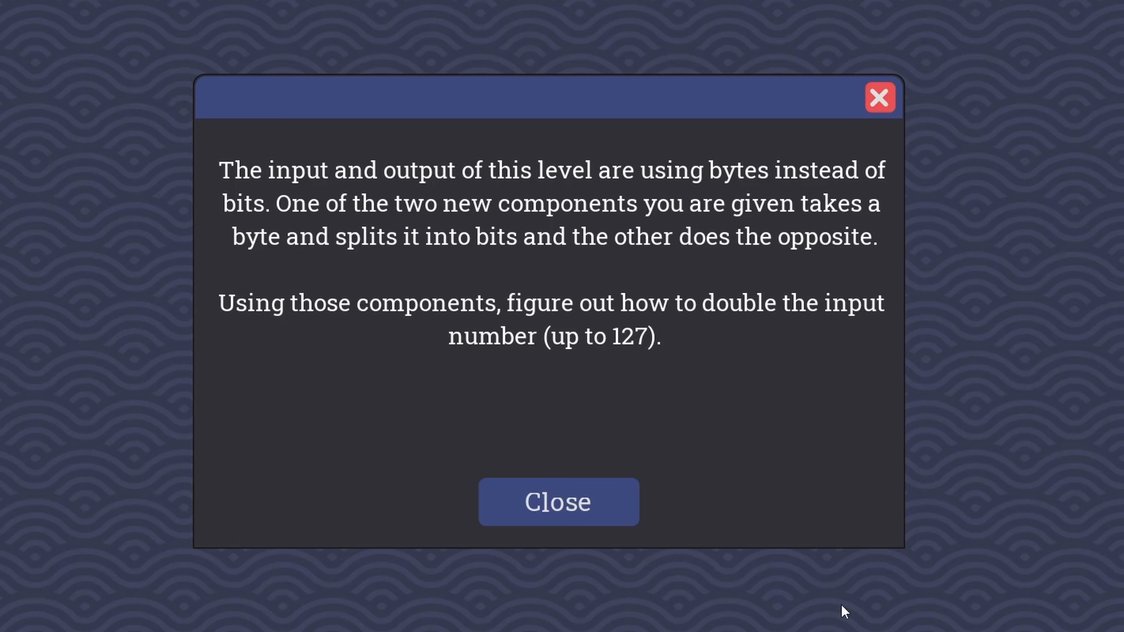
# Dismiss the instructions and toggle input bits such as 128 to see the expected output.
pyautogui.click(557, 502)
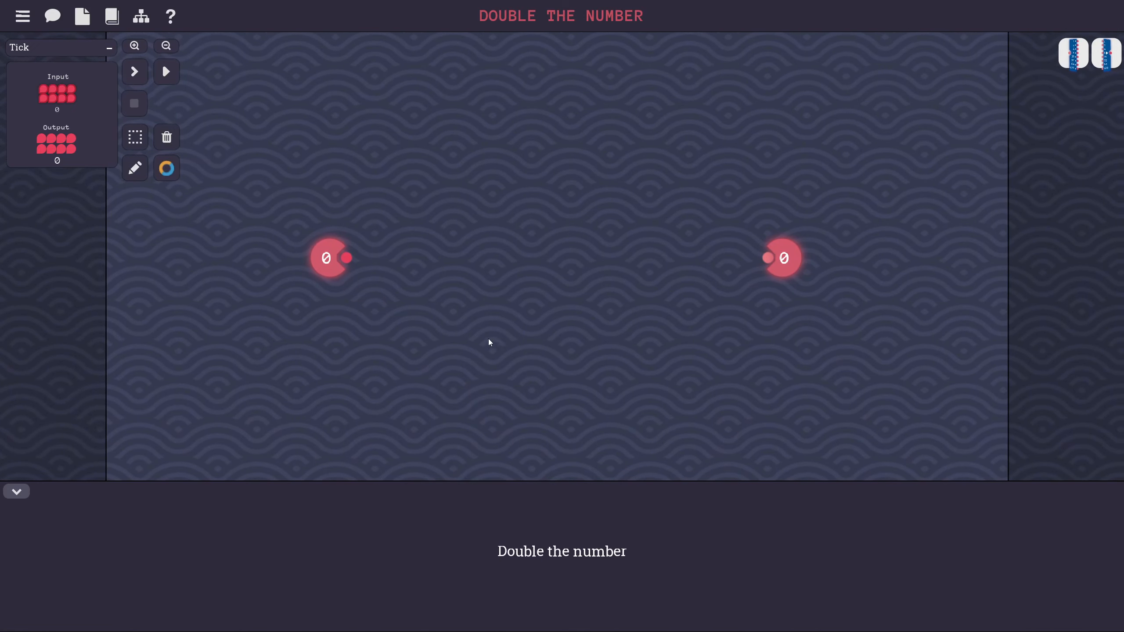
pyautogui.moveTo(420, 344)
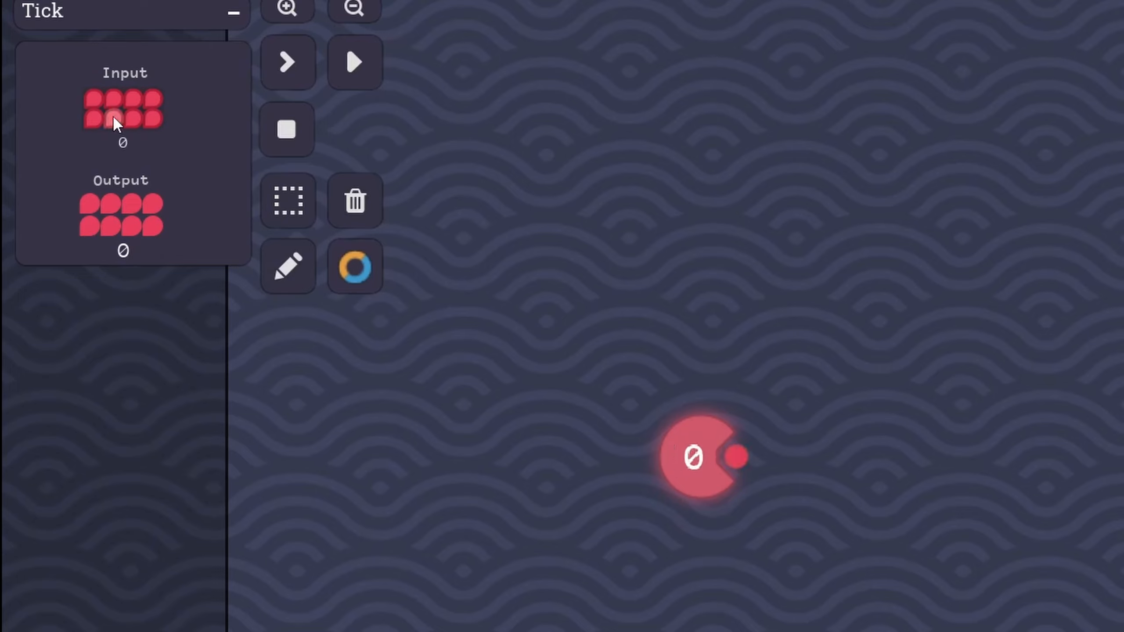
pyautogui.click(96, 119)
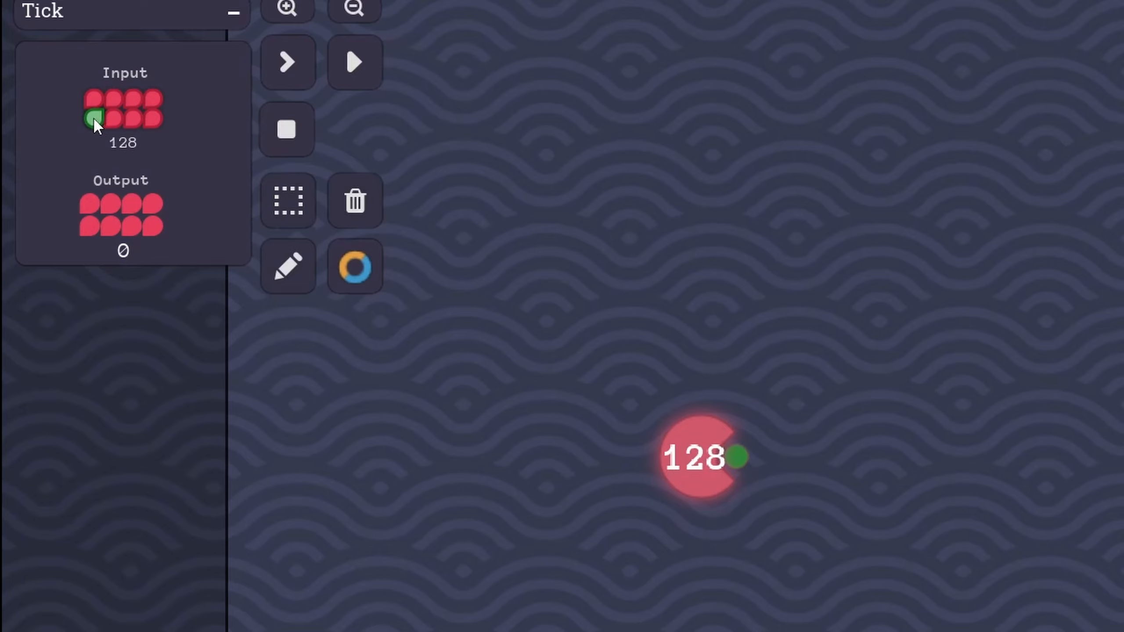
pyautogui.click(93, 120)
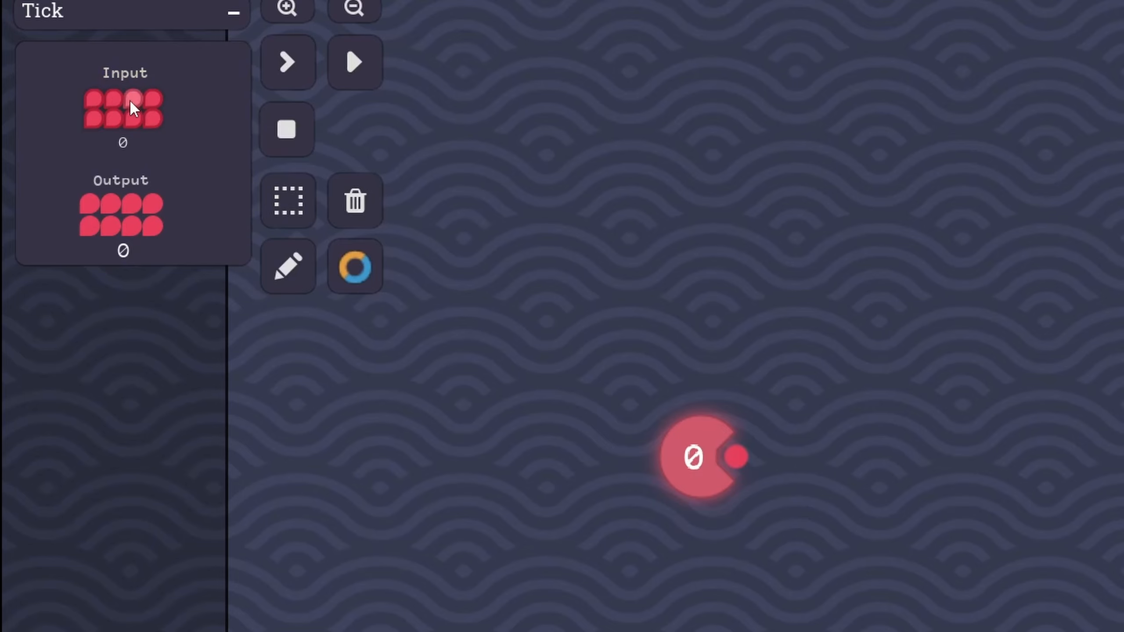
pyautogui.click(354, 266)
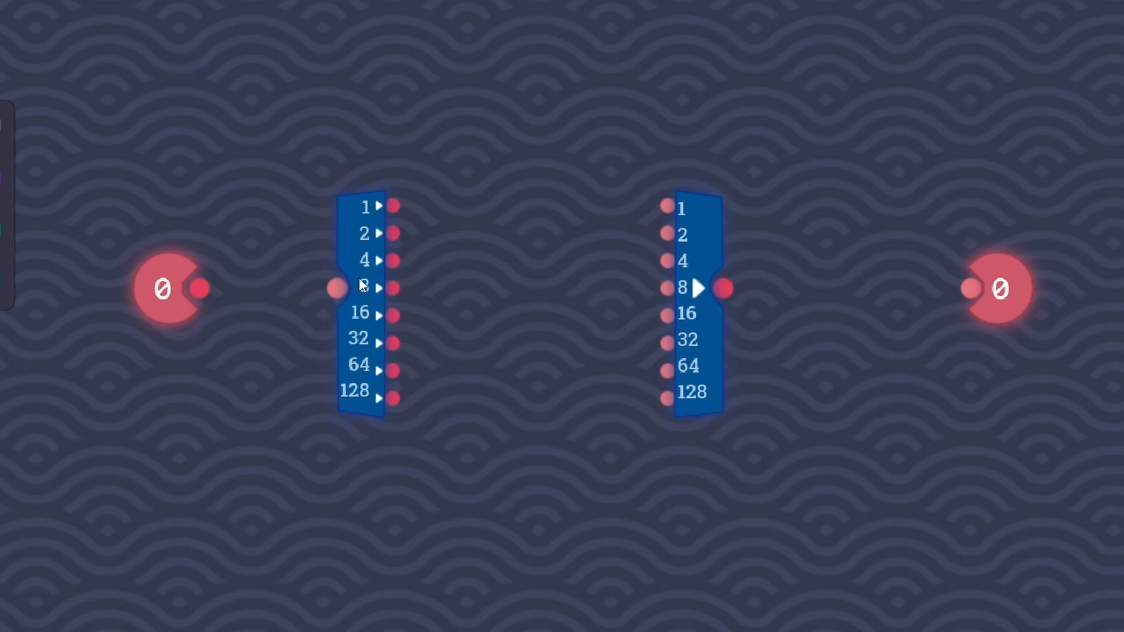
# Wire each splitter bit to the next-higher maker bit, with 128 looping to 1.
pyautogui.moveTo(196, 289); pyautogui.dragTo(334, 289)
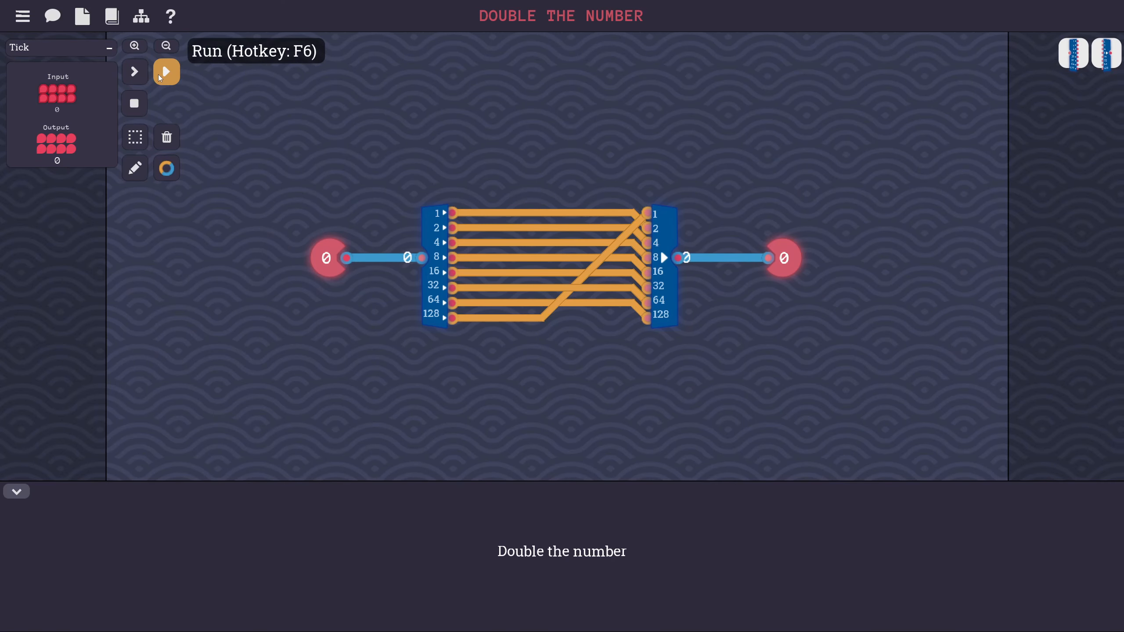
# Run the doubling tests until all pass and continue to the next level.
pyautogui.click(166, 72)
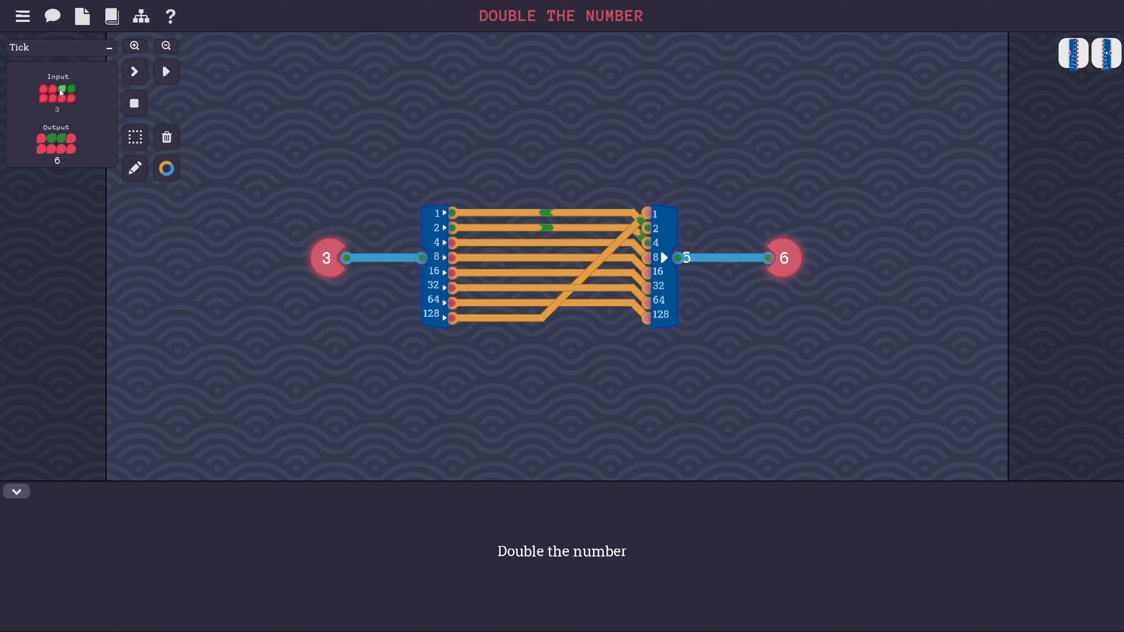
pyautogui.click(166, 71)
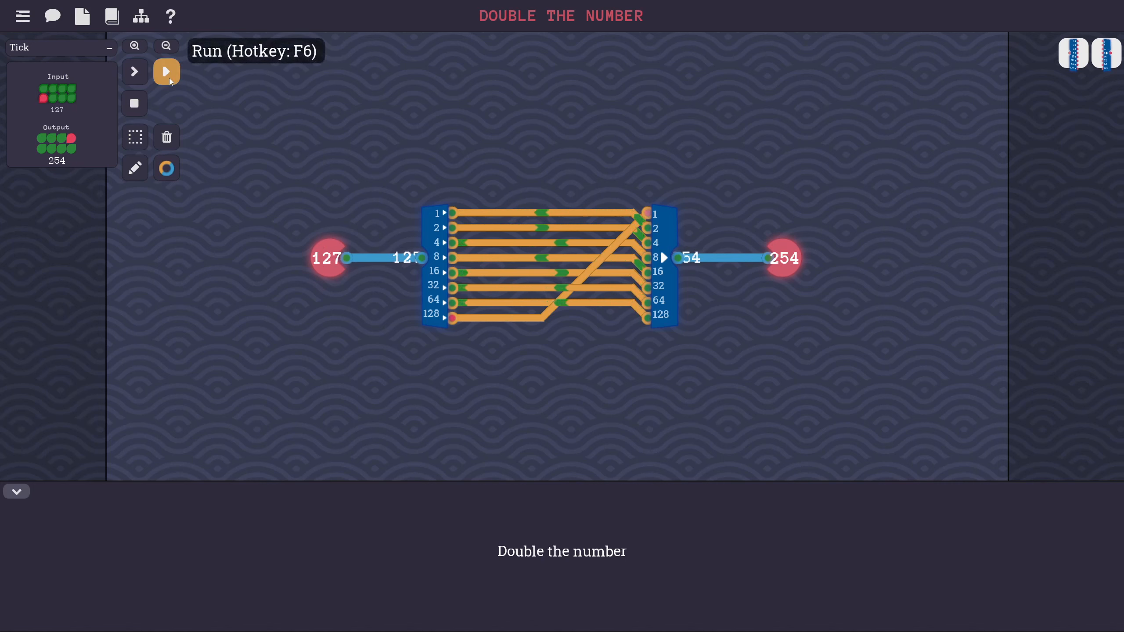
pyautogui.click(166, 71)
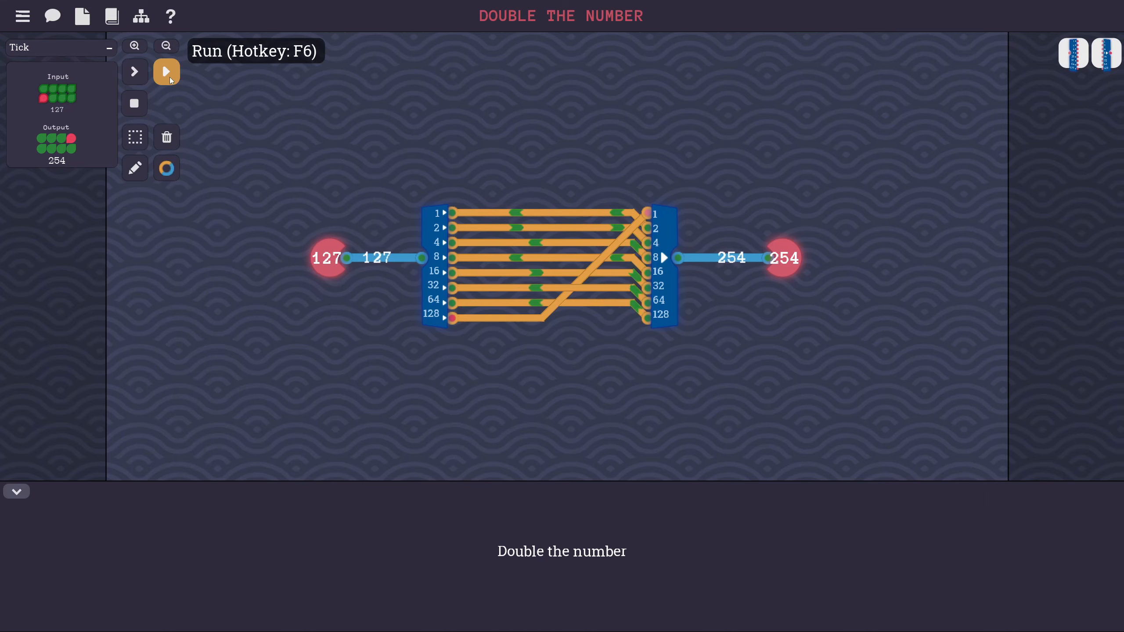
pyautogui.click(166, 72)
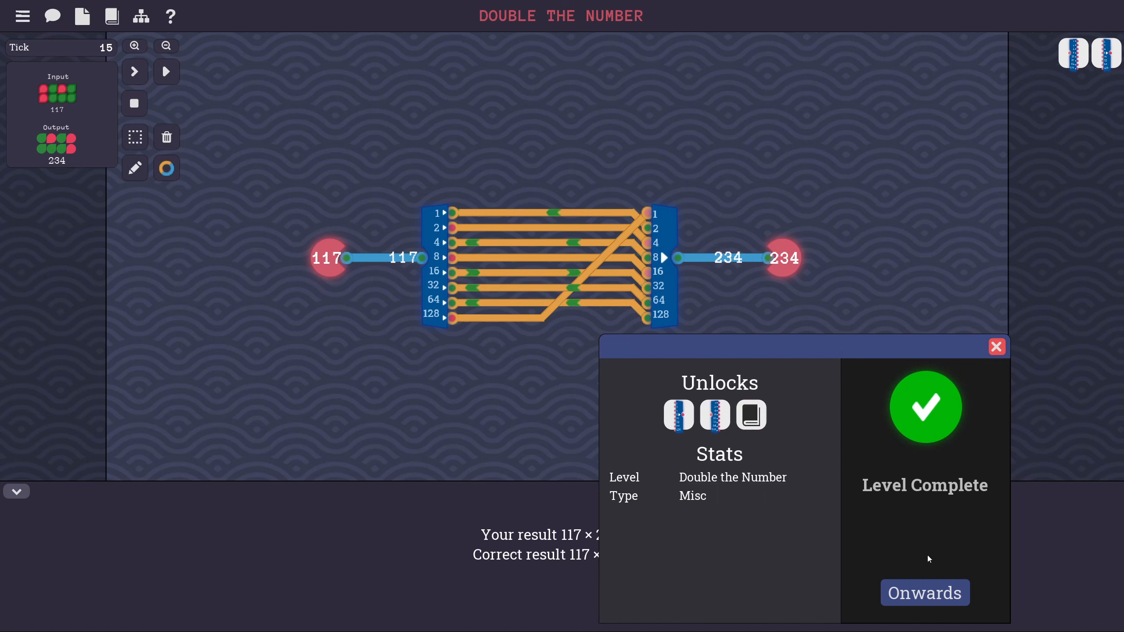
pyautogui.click(924, 592)
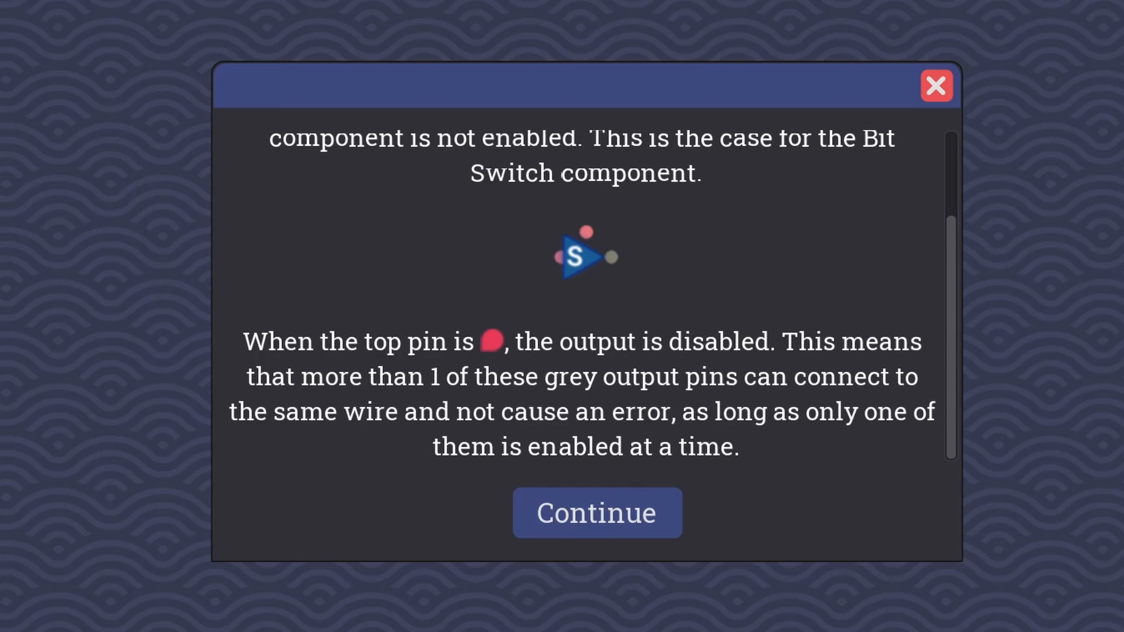
# Read through and close the Bit Switch explanation, then pick a component from the toolbar.
pyautogui.click(595, 512)
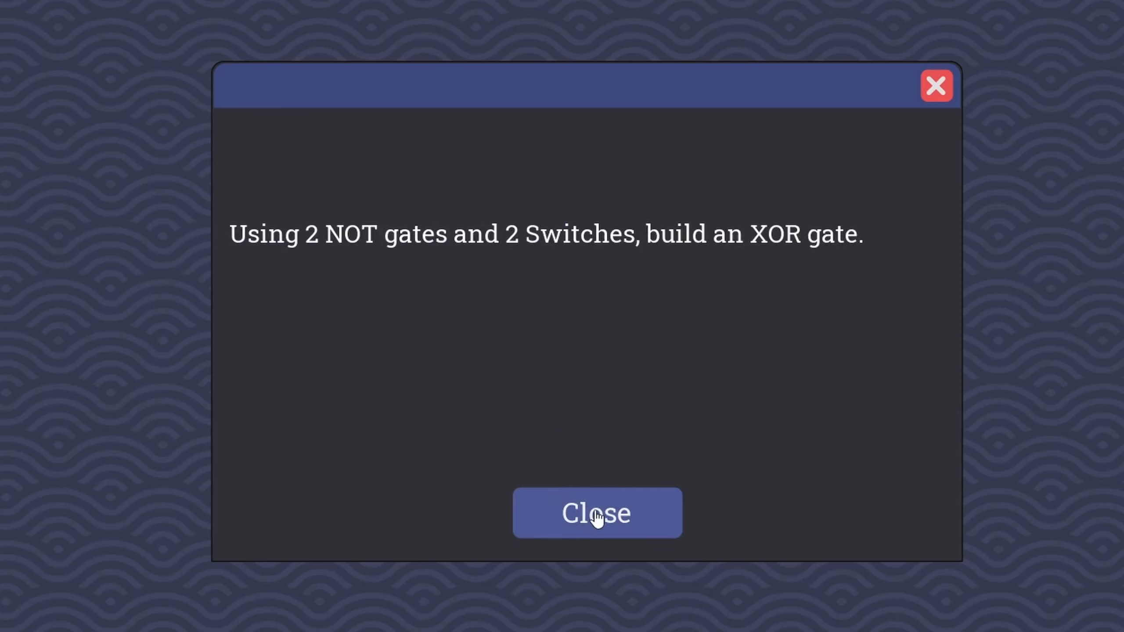
pyautogui.moveTo(898, 450)
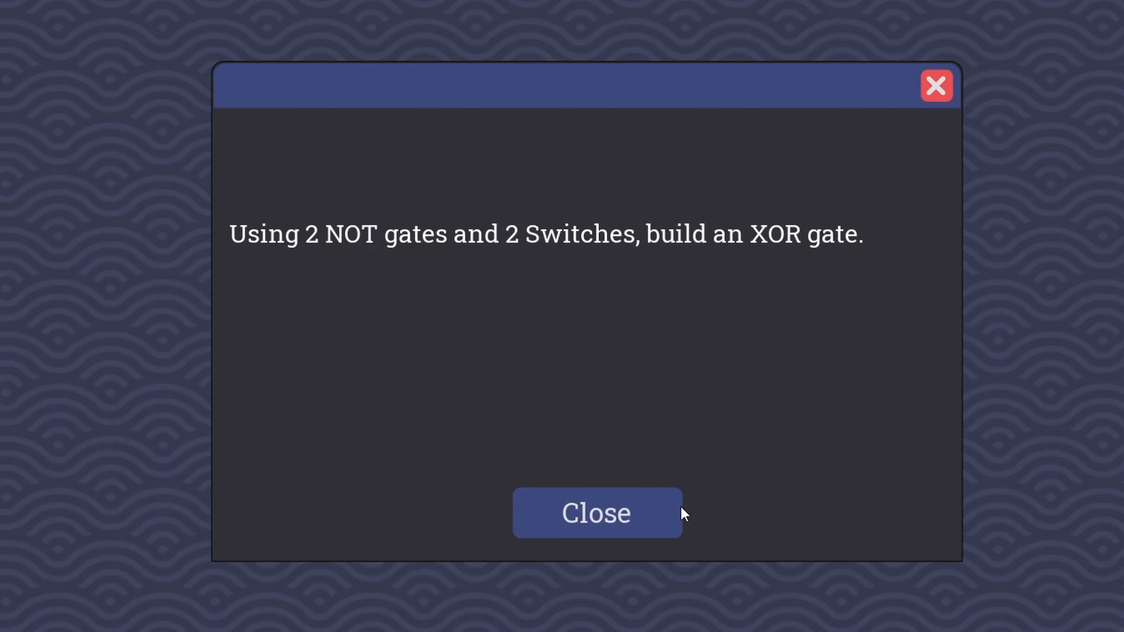
pyautogui.click(595, 512)
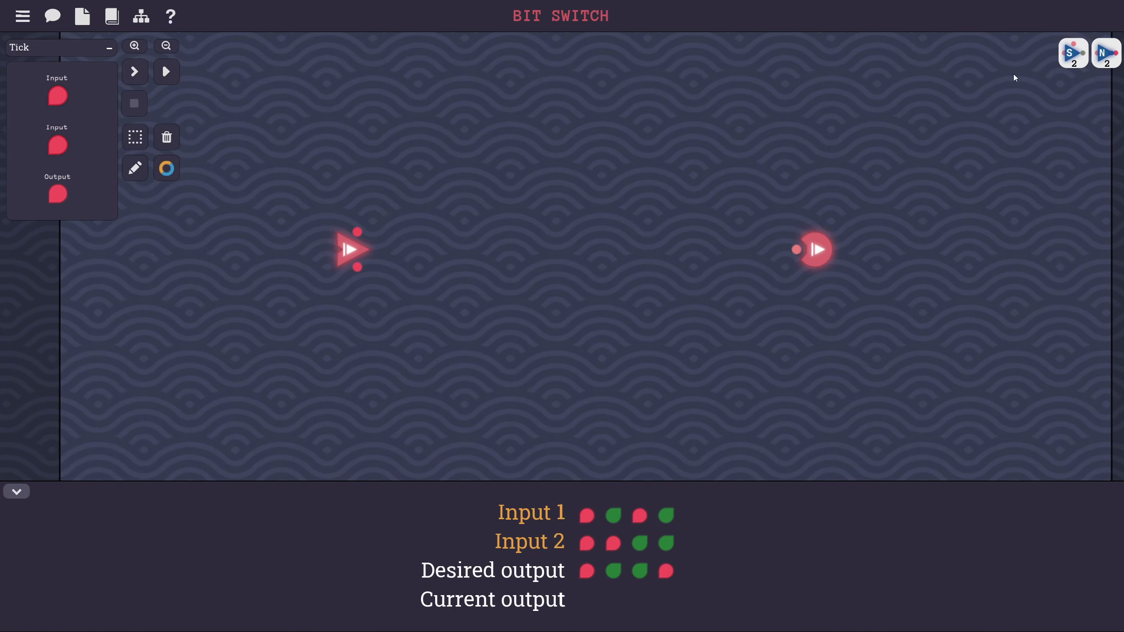
pyautogui.click(1073, 53)
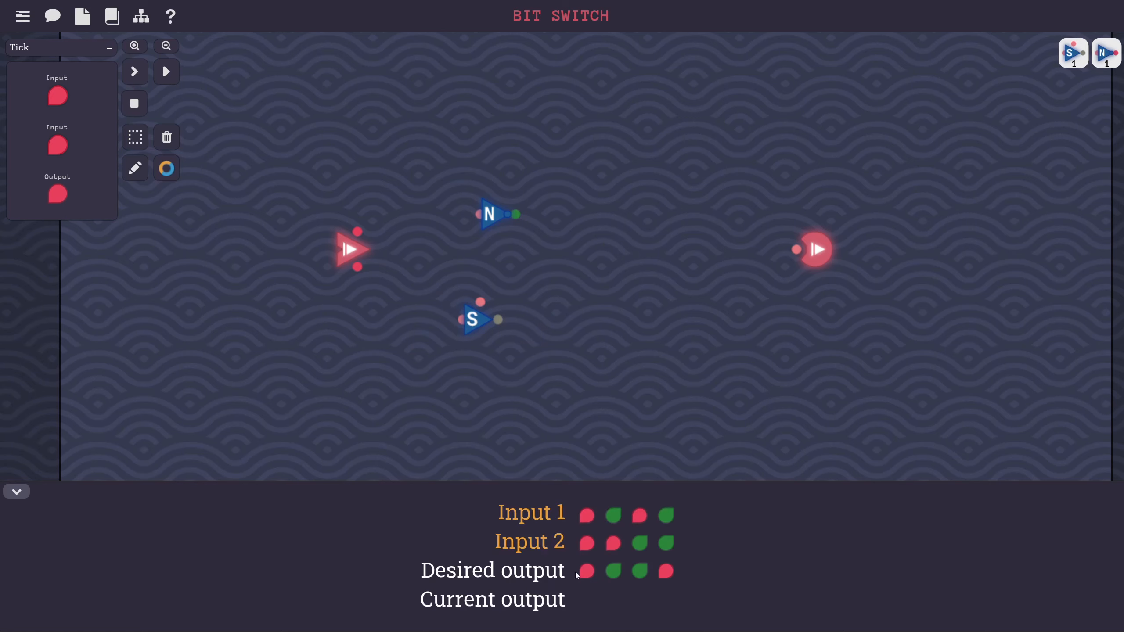
pyautogui.moveTo(367, 235)
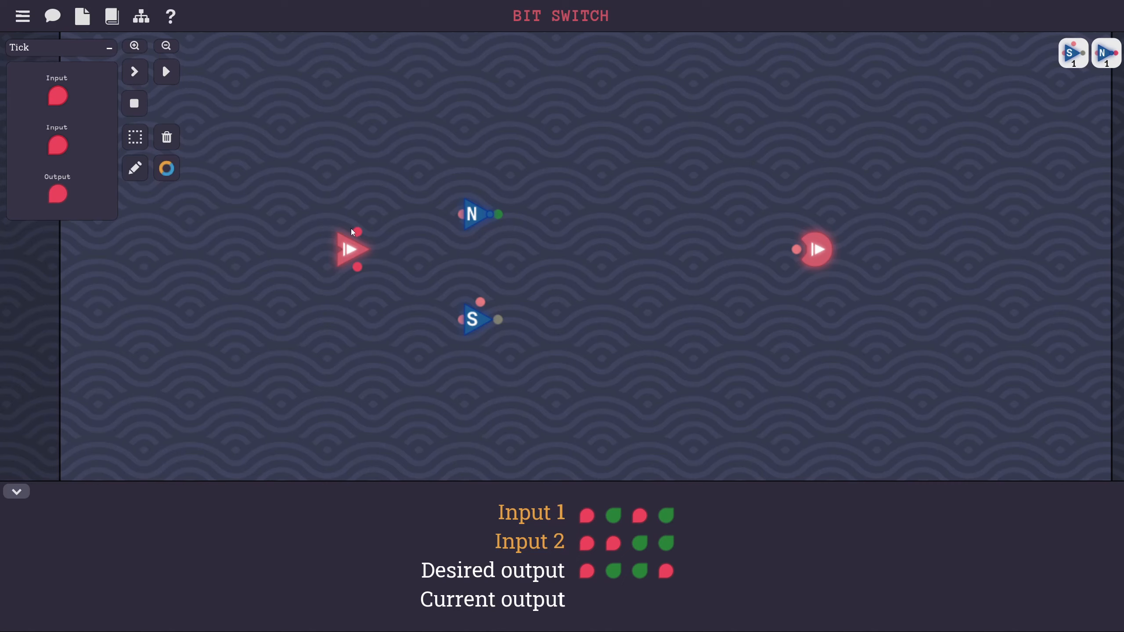
# Try wiring an input to the NOT gate and toggling it, then clear the experimental components.
pyautogui.moveTo(471, 213); pyautogui.dragTo(423, 231)
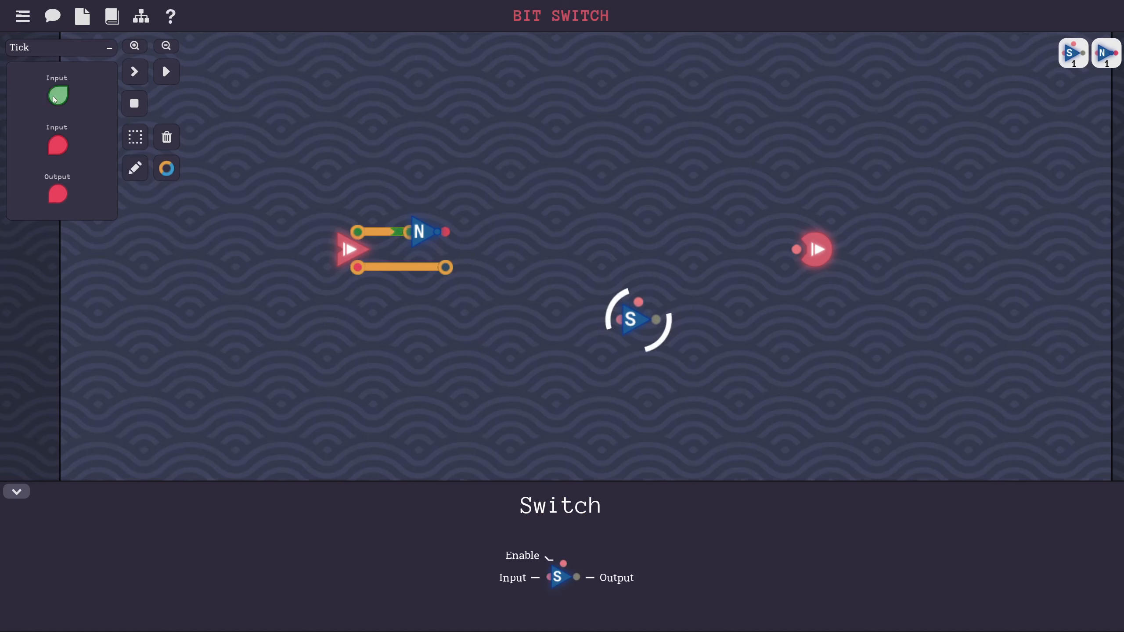
pyautogui.click(166, 169)
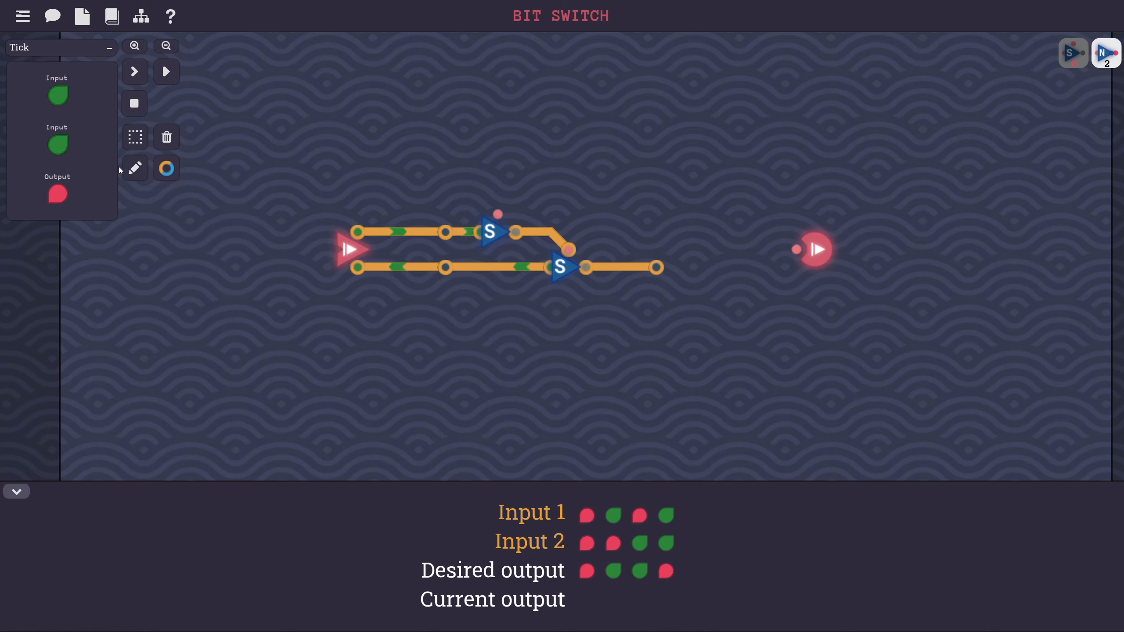
pyautogui.click(166, 169)
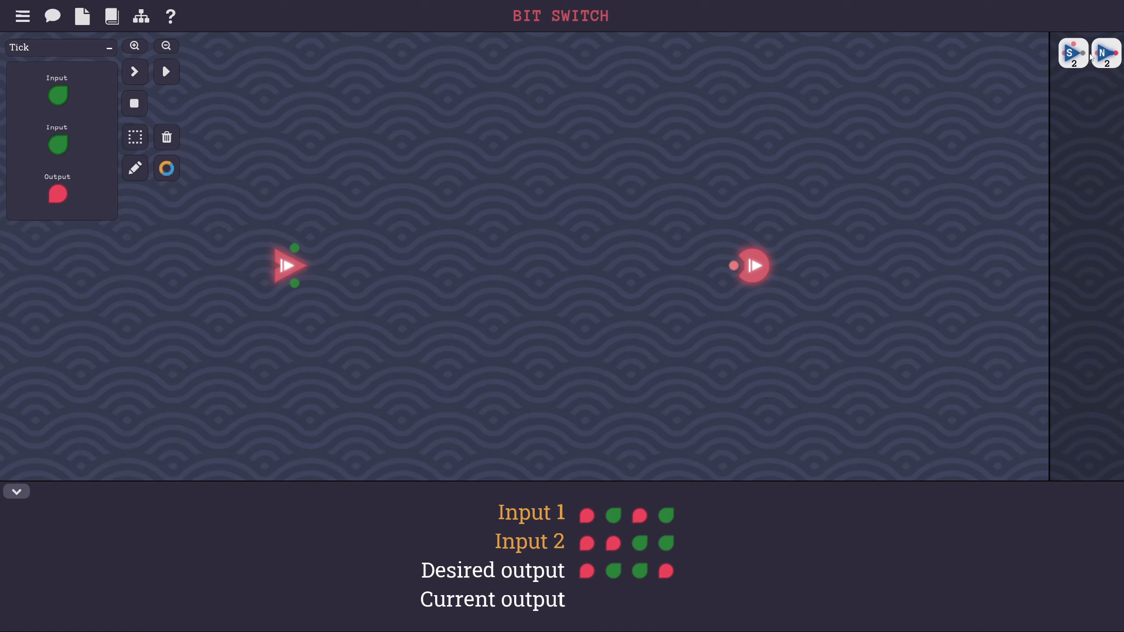
# Place two switches with NOT gates on their enables, inputs wired in and outputs joined to the output.
pyautogui.moveTo(1072, 52); pyautogui.dragTo(537, 194)
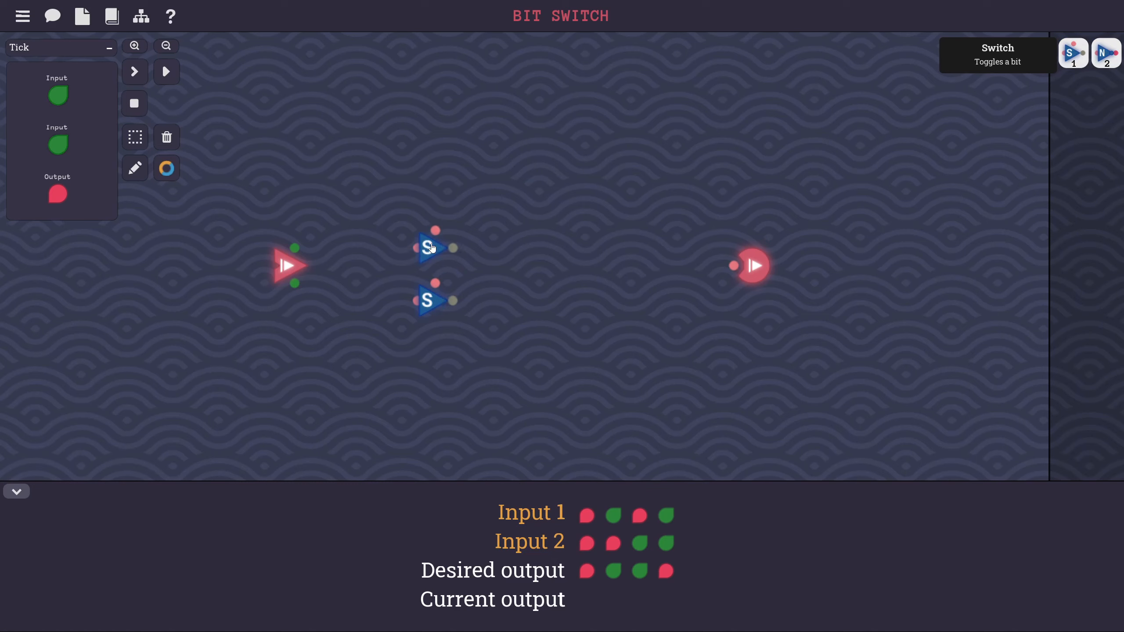
pyautogui.moveTo(294, 247); pyautogui.dragTo(415, 247)
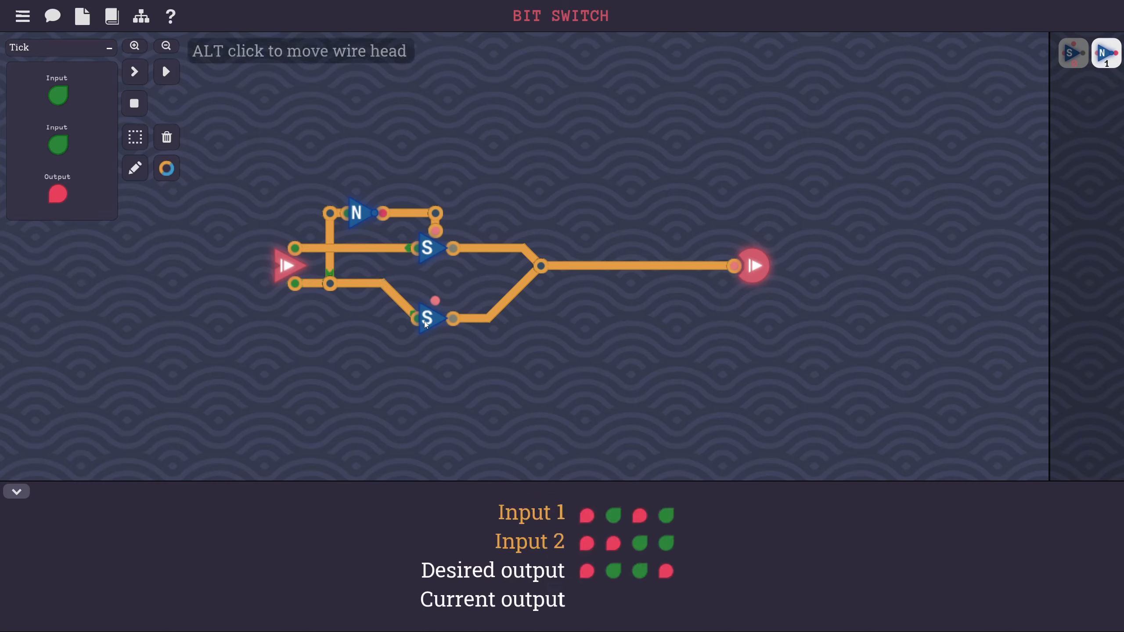
pyautogui.click(426, 319)
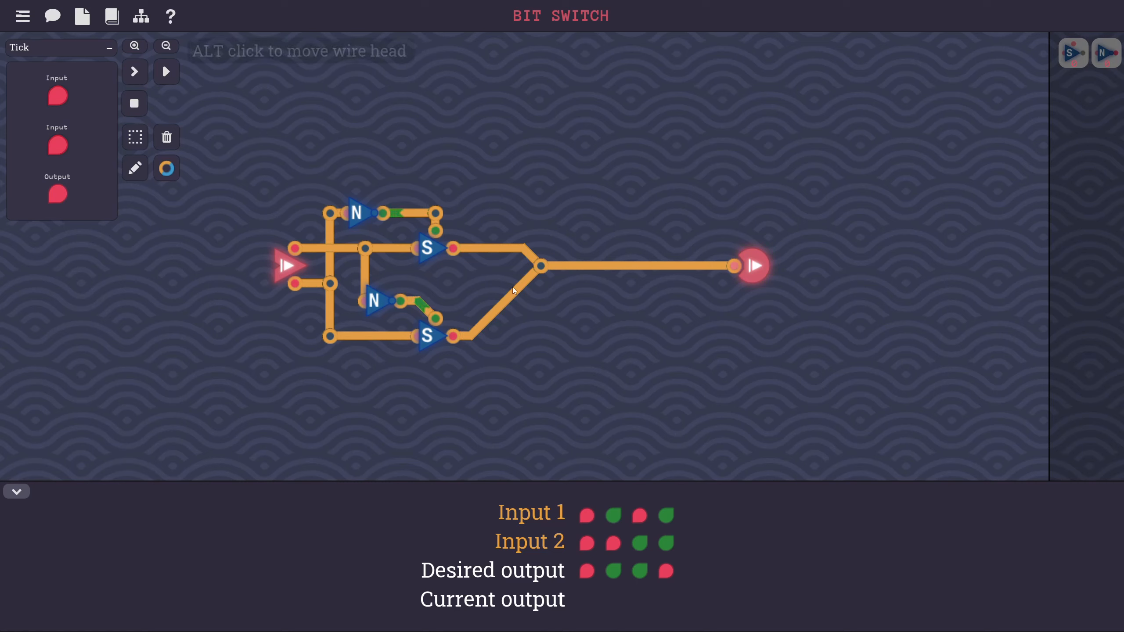
pyautogui.moveTo(166, 72)
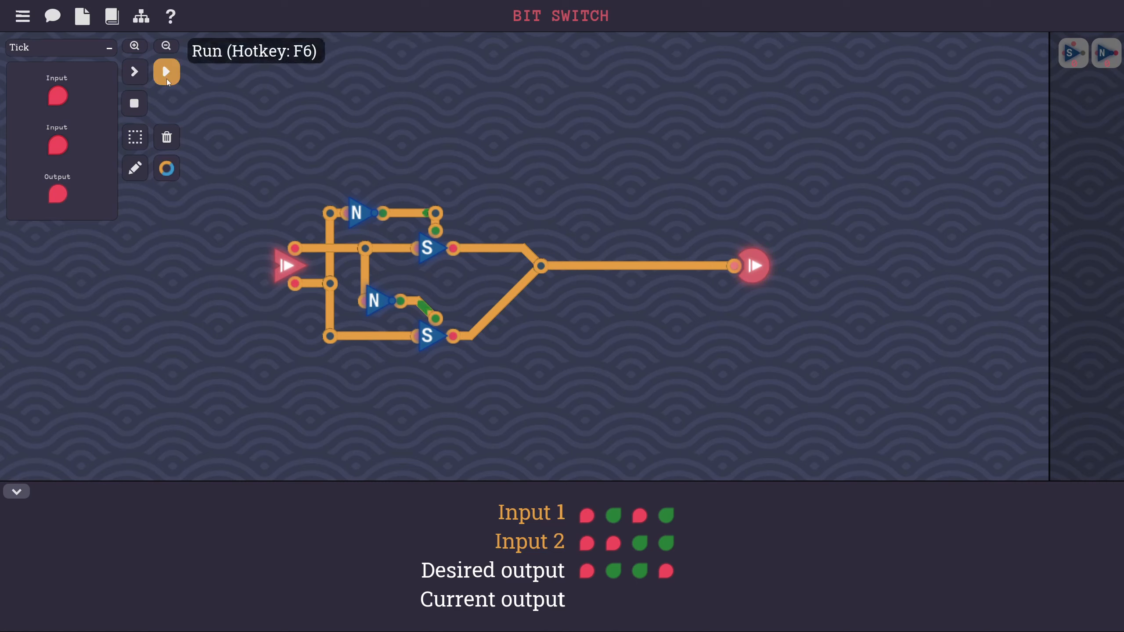
# Run the Bit Switch tests to completion and advance through the dialogue into the Byte OR level.
pyautogui.click(166, 72)
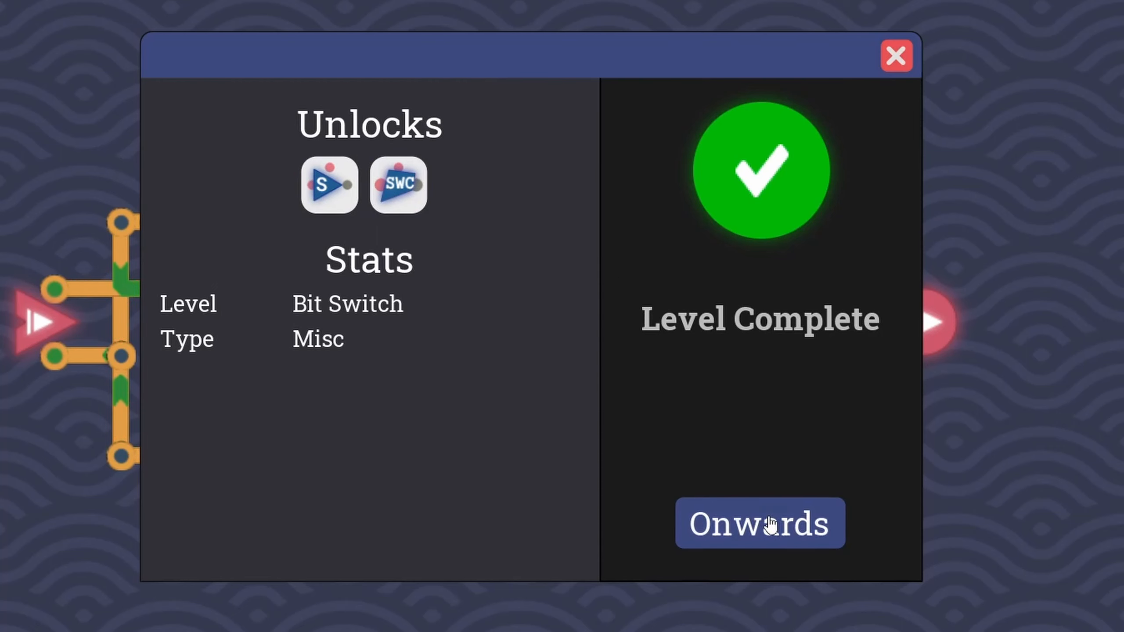
pyautogui.click(758, 522)
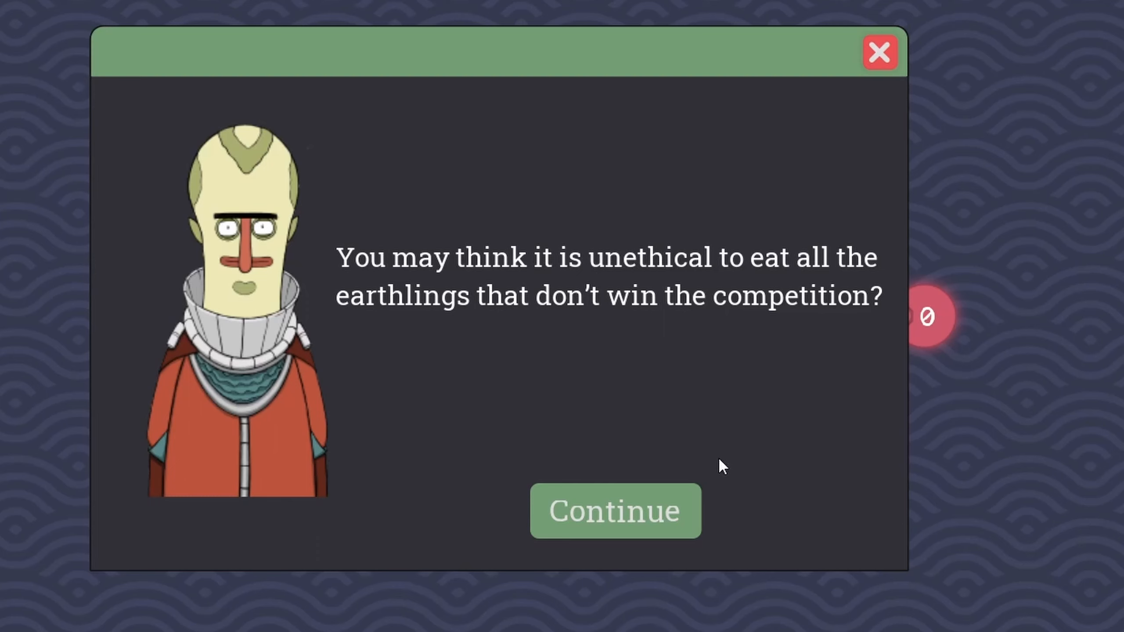
pyautogui.click(614, 510)
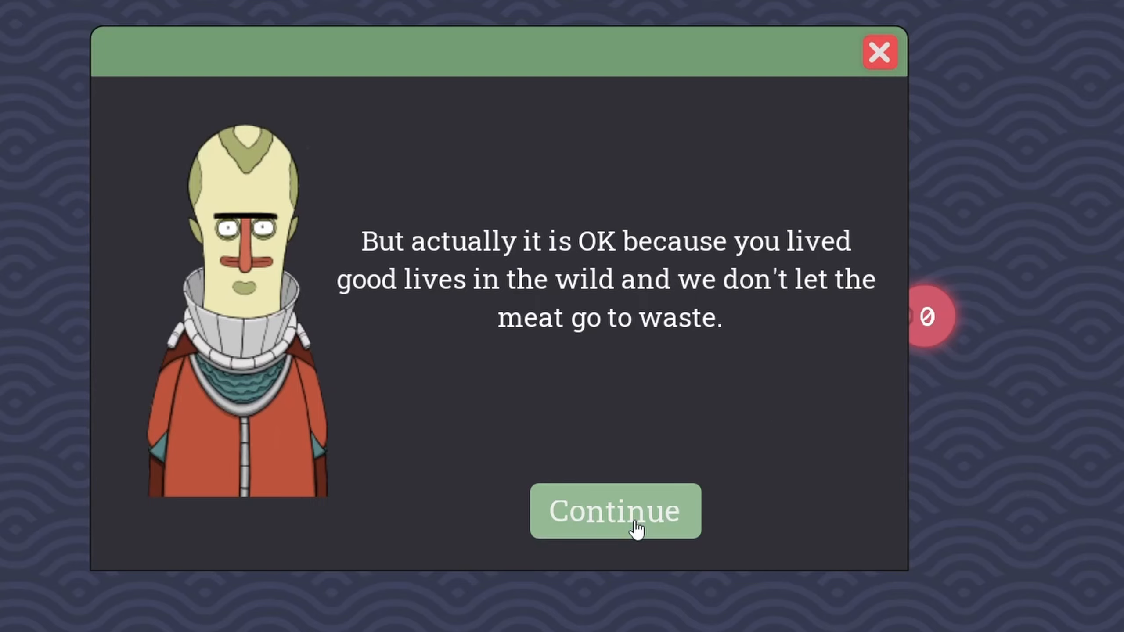
pyautogui.click(614, 511)
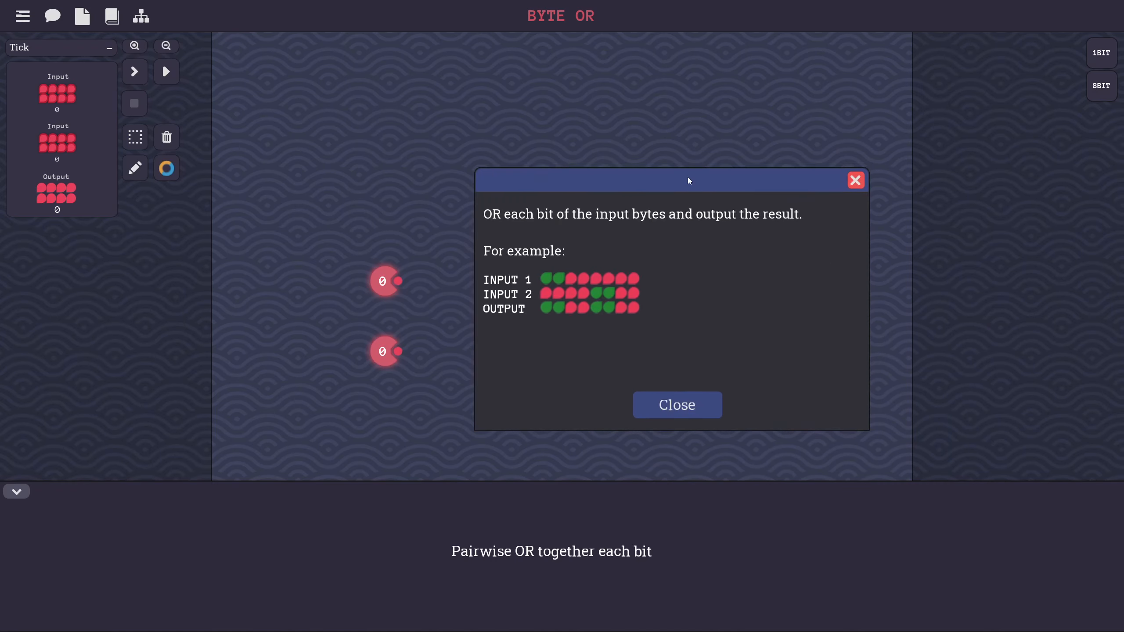
pyautogui.moveTo(688, 179); pyautogui.dragTo(599, 231)
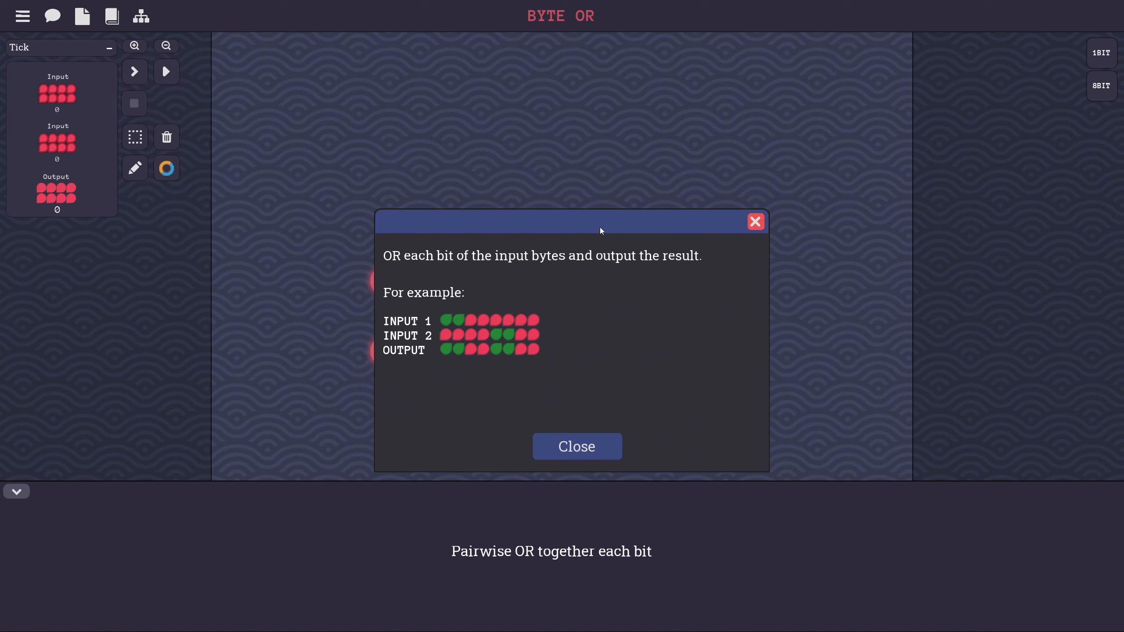
pyautogui.moveTo(599, 231); pyautogui.dragTo(576, 192)
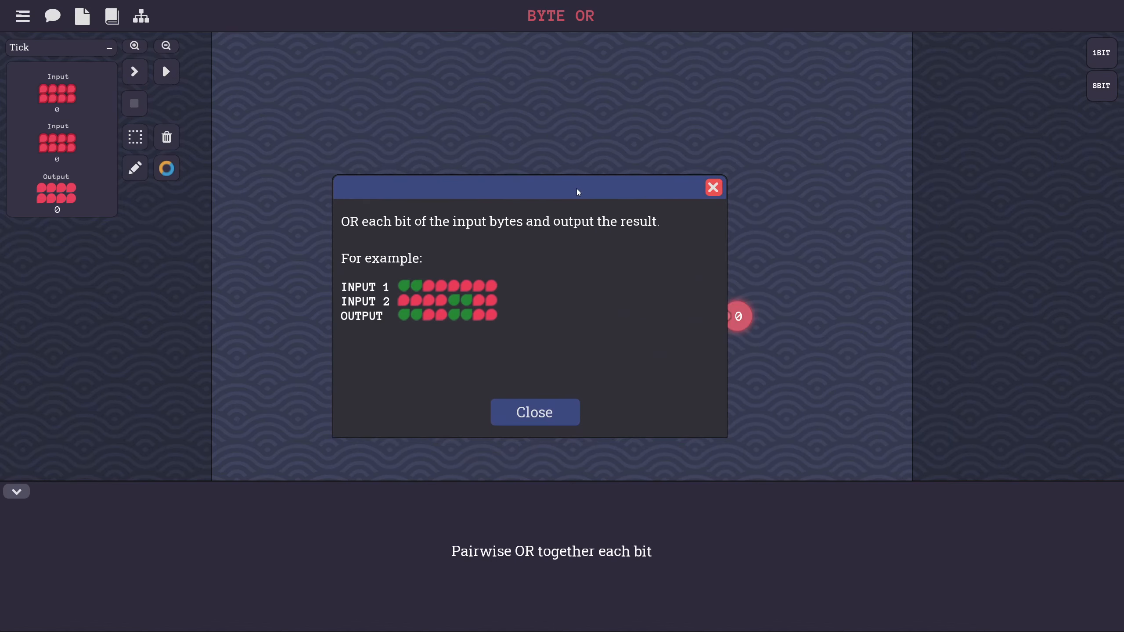
pyautogui.moveTo(577, 192); pyautogui.dragTo(534, 136)
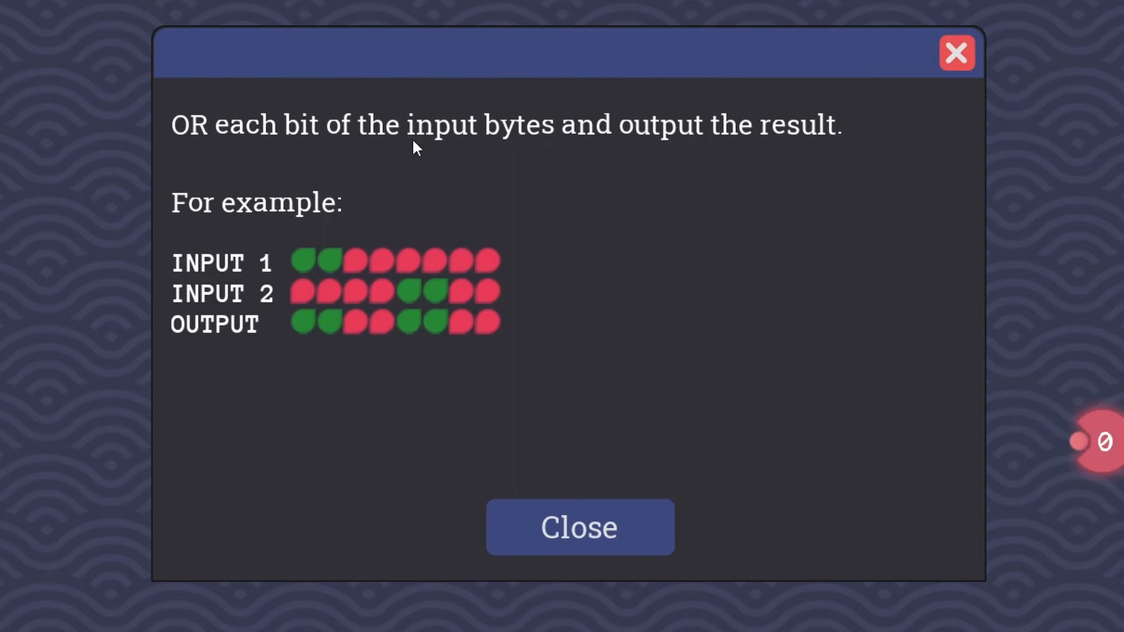
pyautogui.moveTo(693, 145)
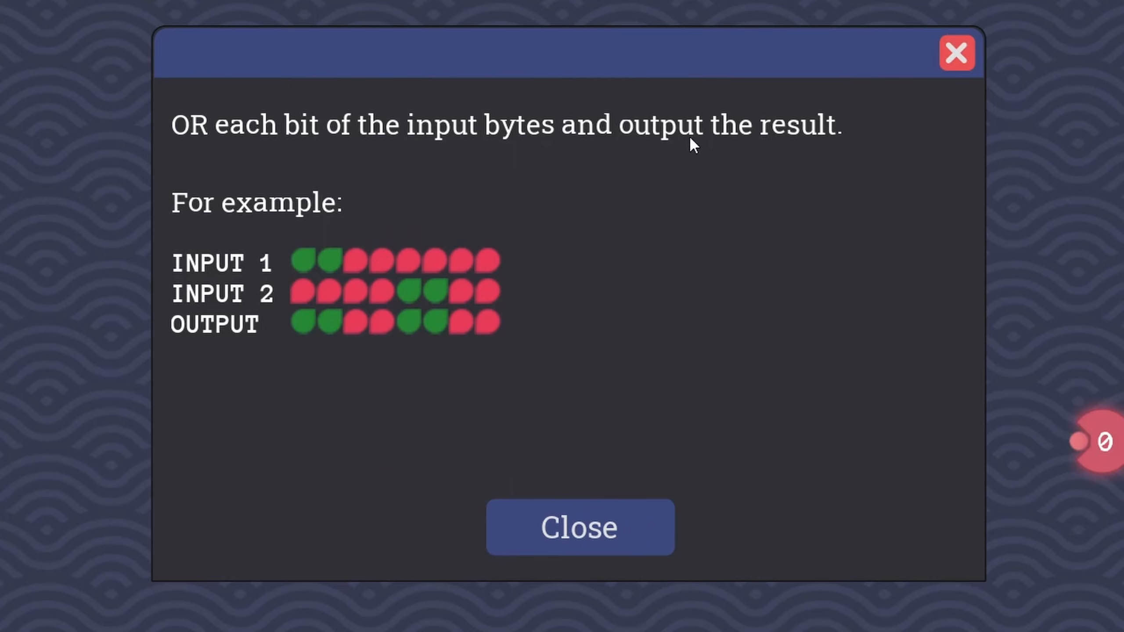
pyautogui.moveTo(301, 279)
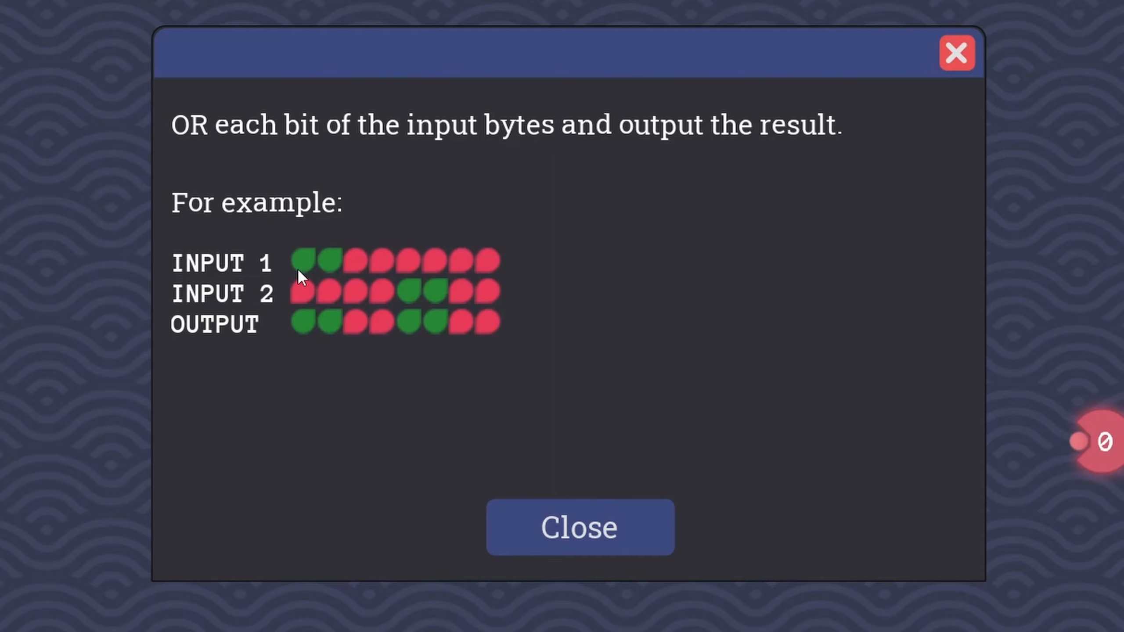
pyautogui.moveTo(324, 298)
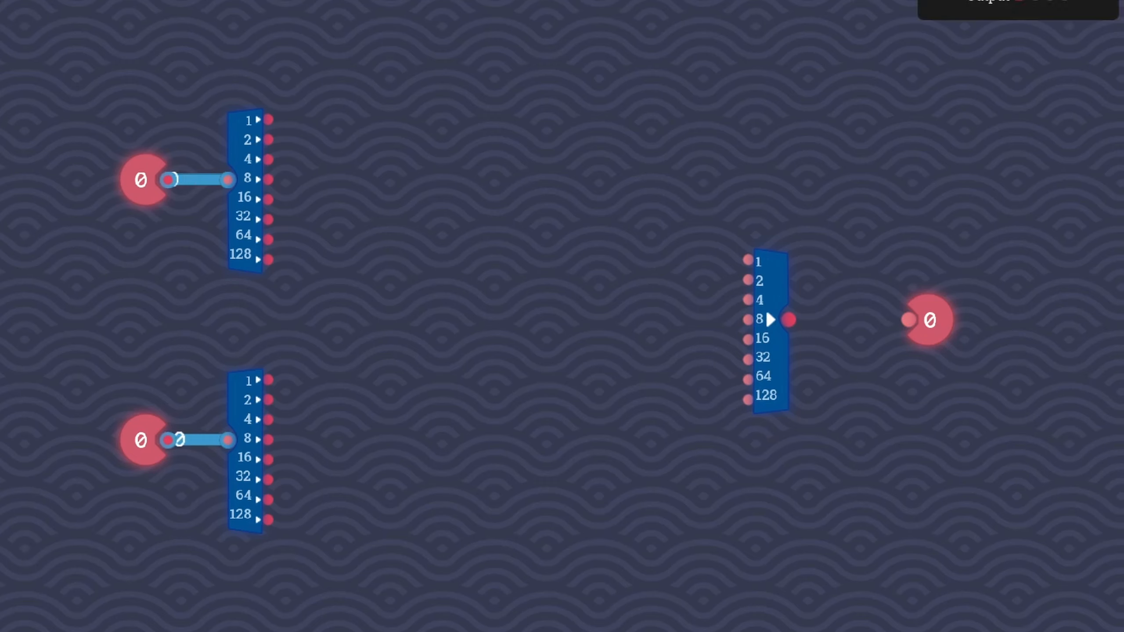
# Wire OR gates between the split input bits and the output maker, run, and return to the level map.
pyautogui.click(634, 260)
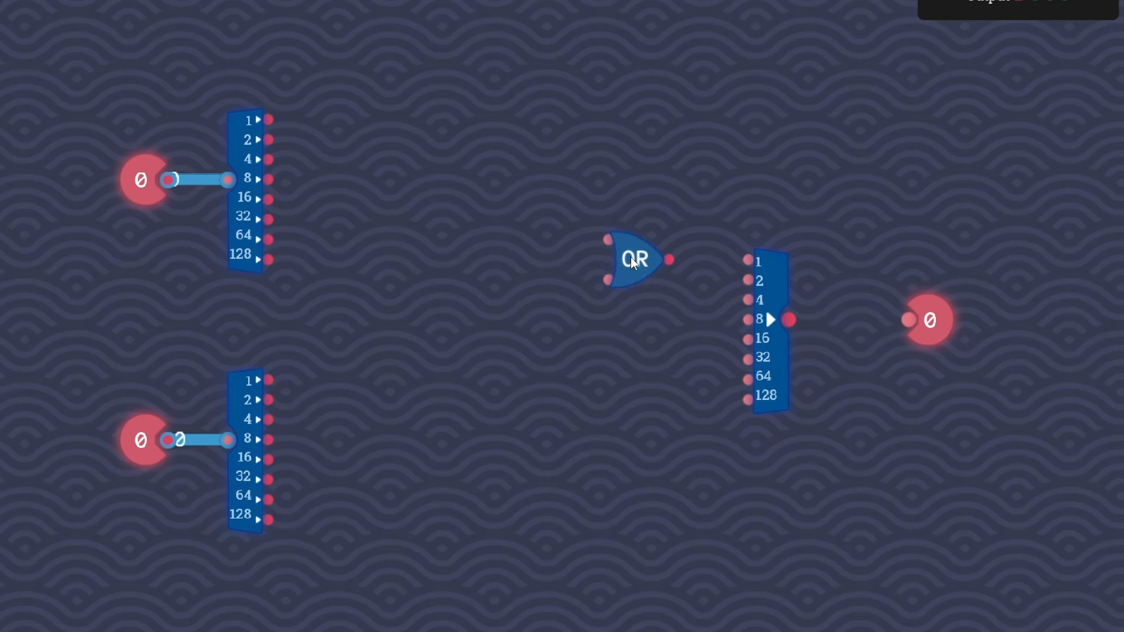
pyautogui.moveTo(634, 259); pyautogui.dragTo(434, 220)
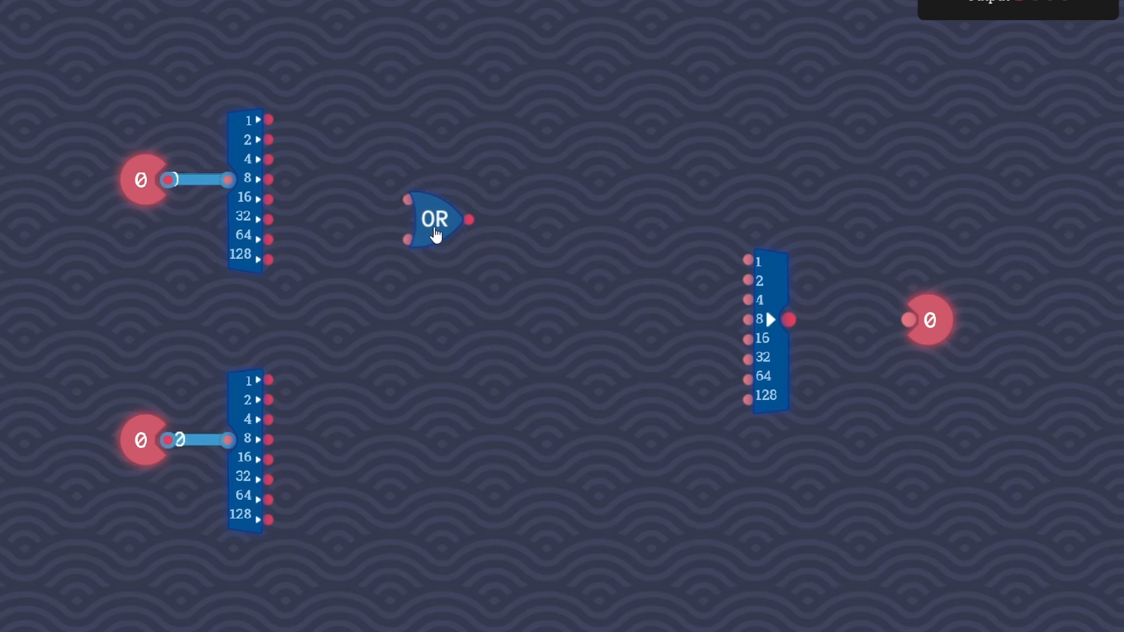
pyautogui.moveTo(435, 234); pyautogui.dragTo(393, 229)
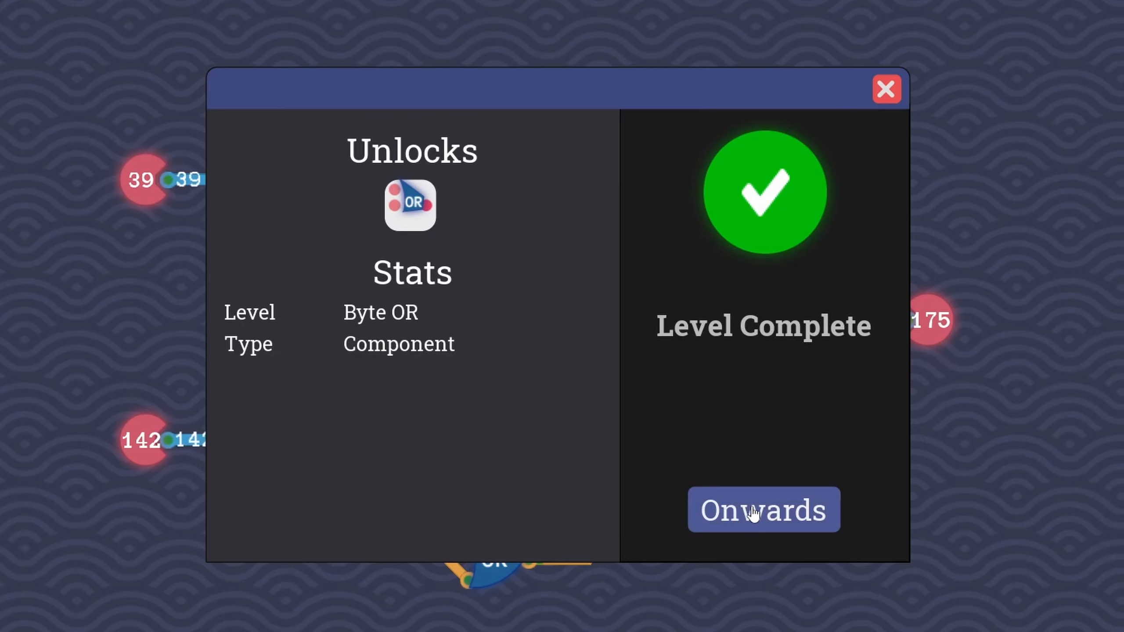
pyautogui.click(763, 509)
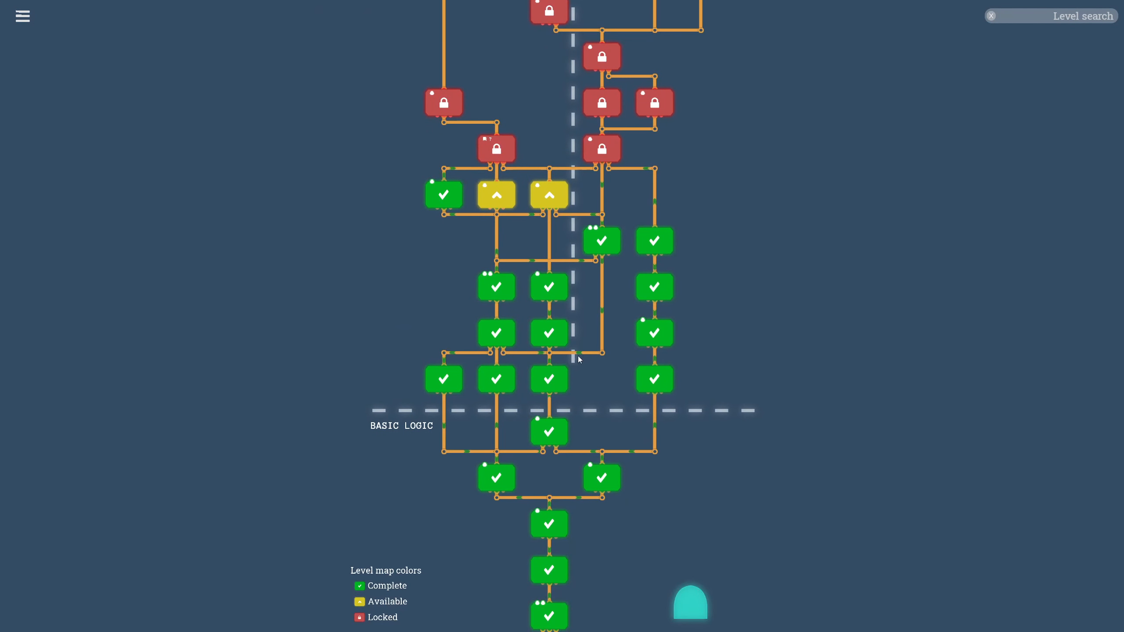
pyautogui.scroll(-3)
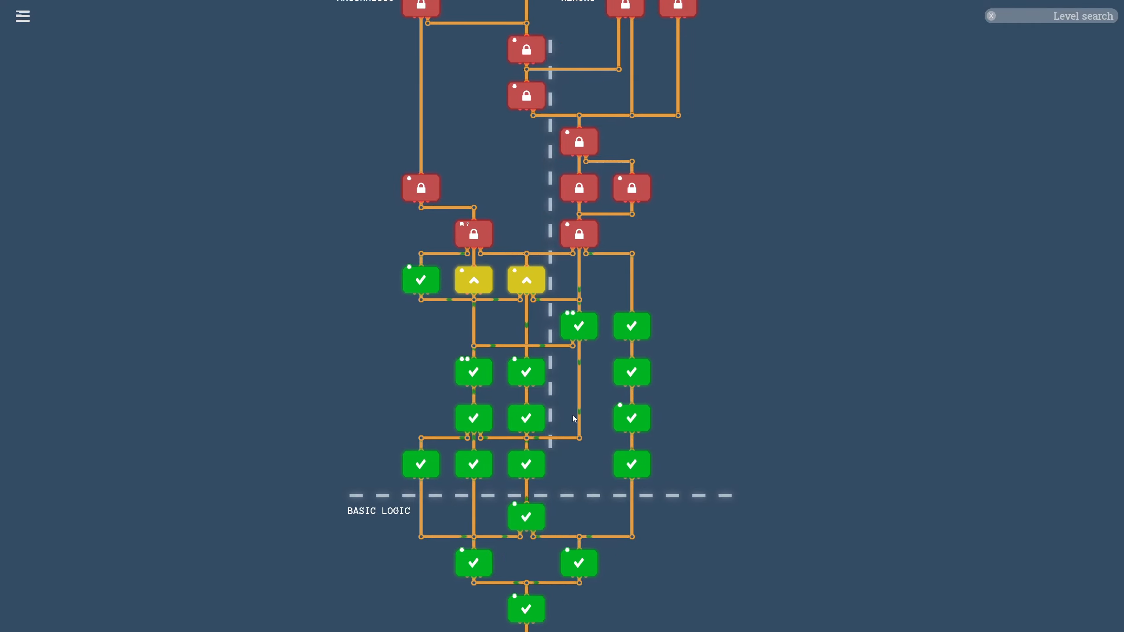
pyautogui.moveTo(578, 325)
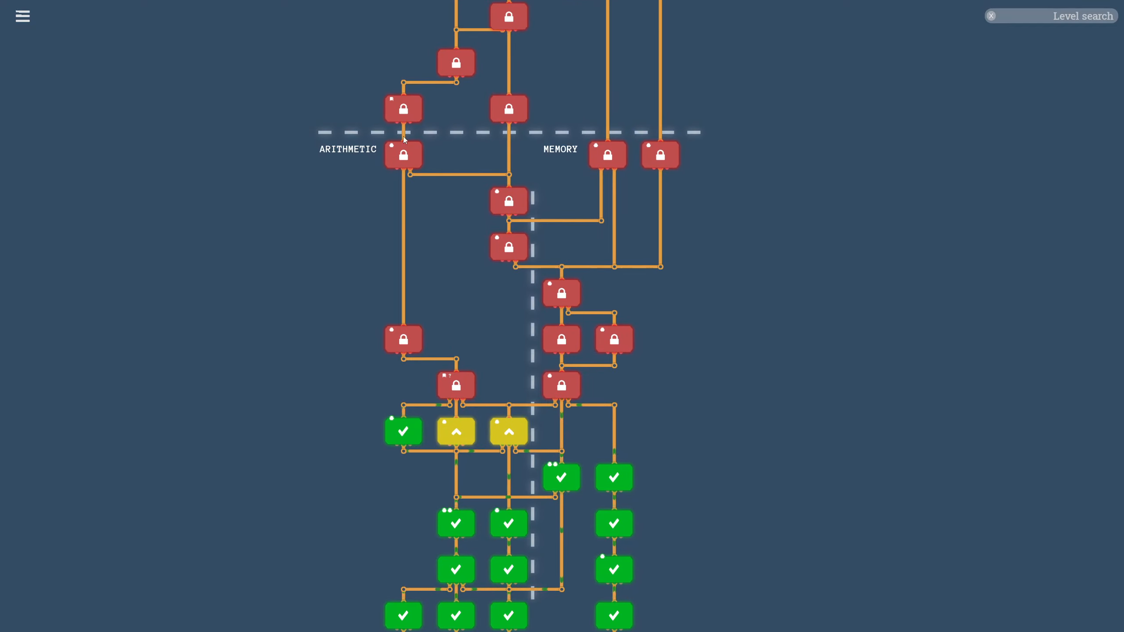
pyautogui.scroll(-3)
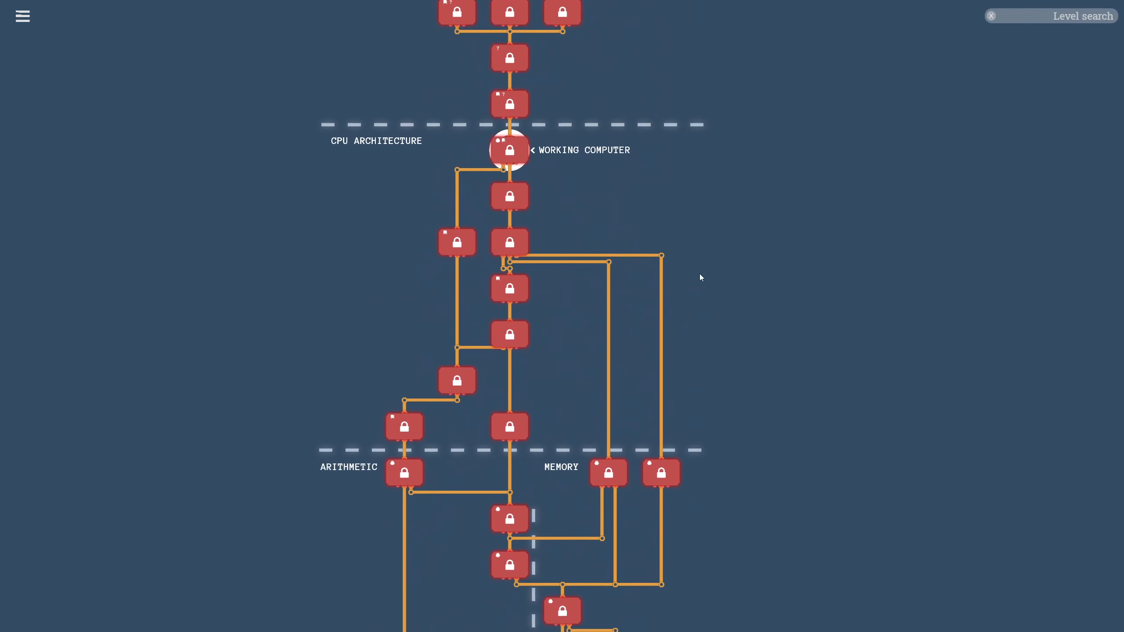
pyautogui.scroll(-3)
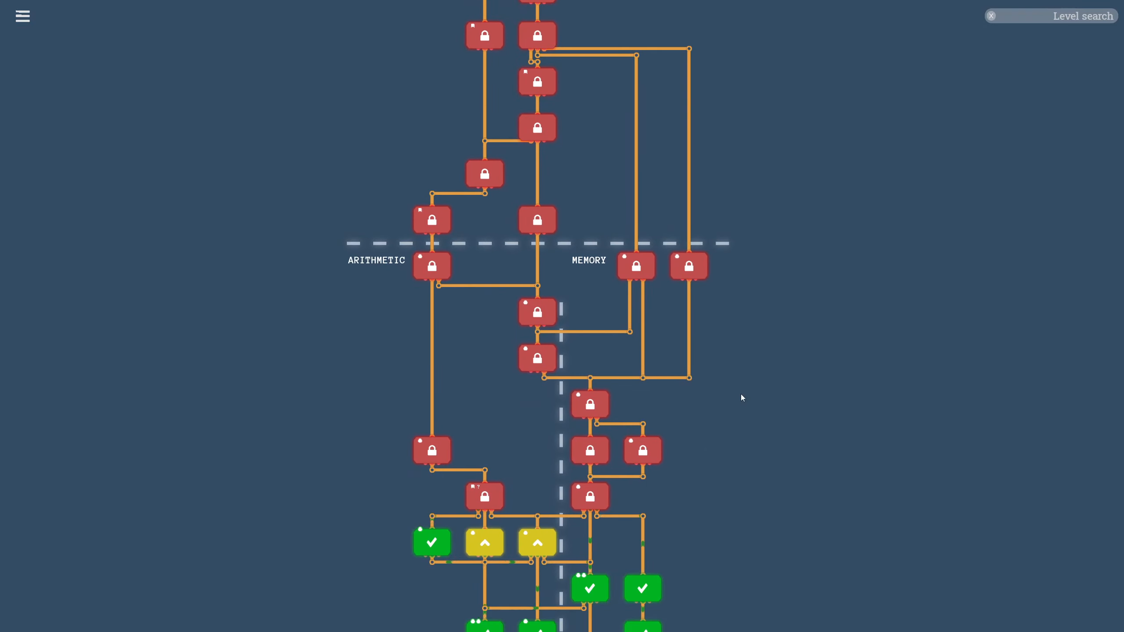
pyautogui.scroll(-3)
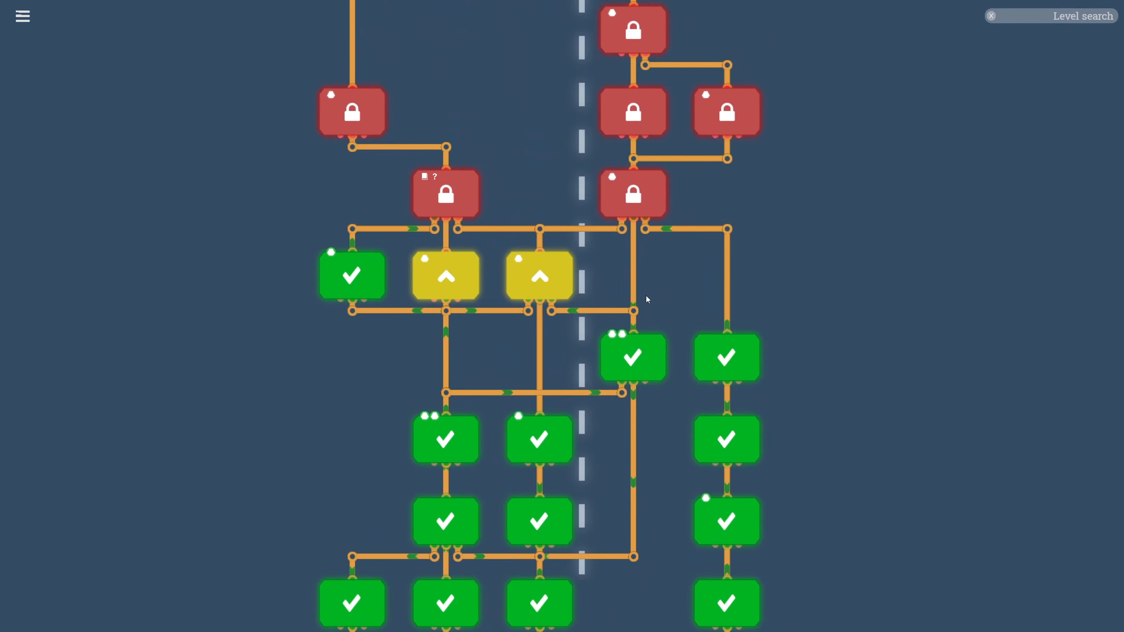